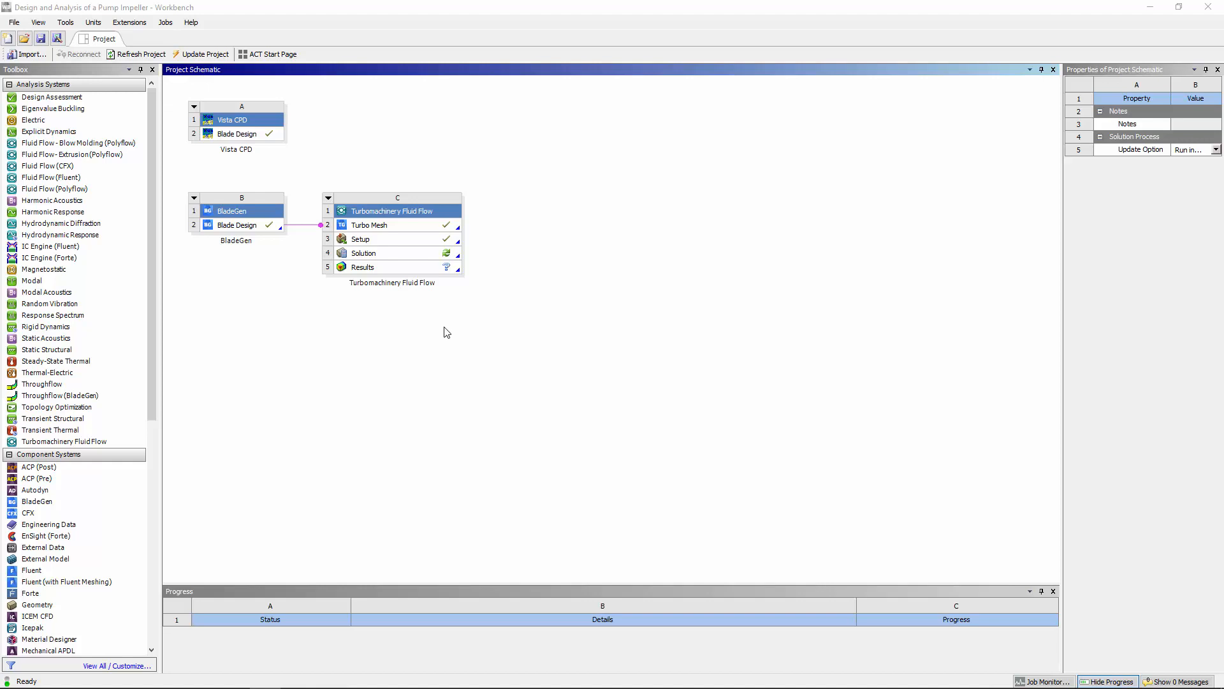
mouse_move(405, 259)
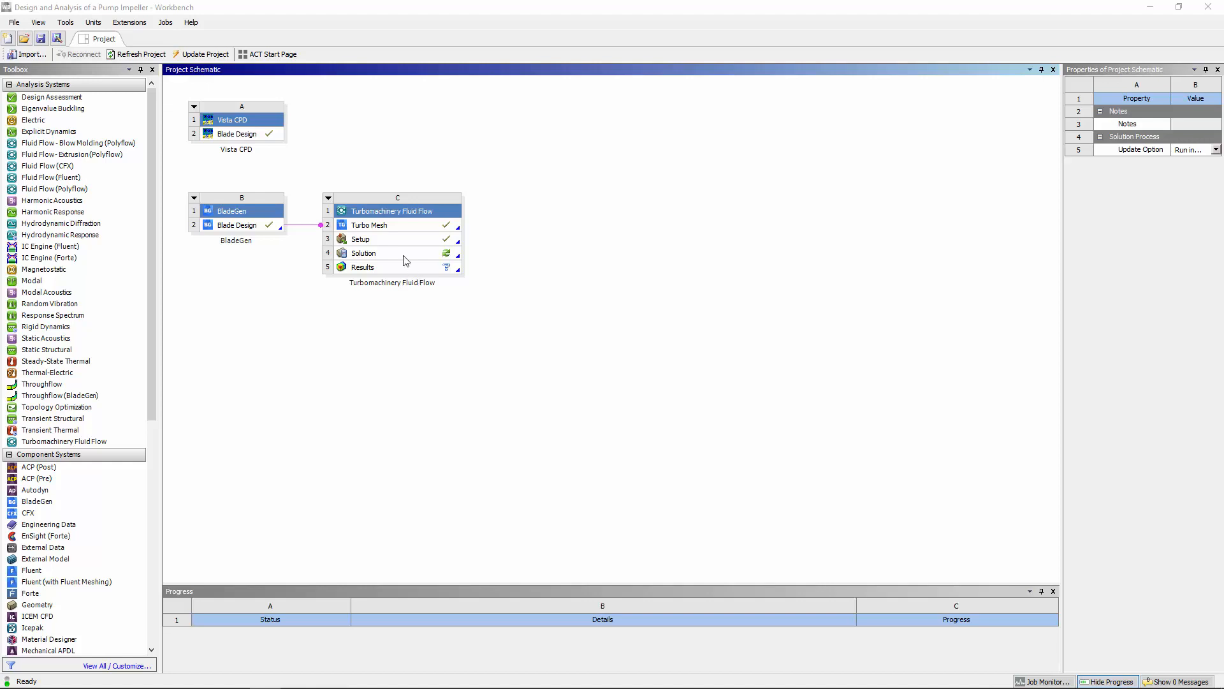
Start the CFX solver run, acknowledge its normal finish and select the Results cell.
double_click(364, 252)
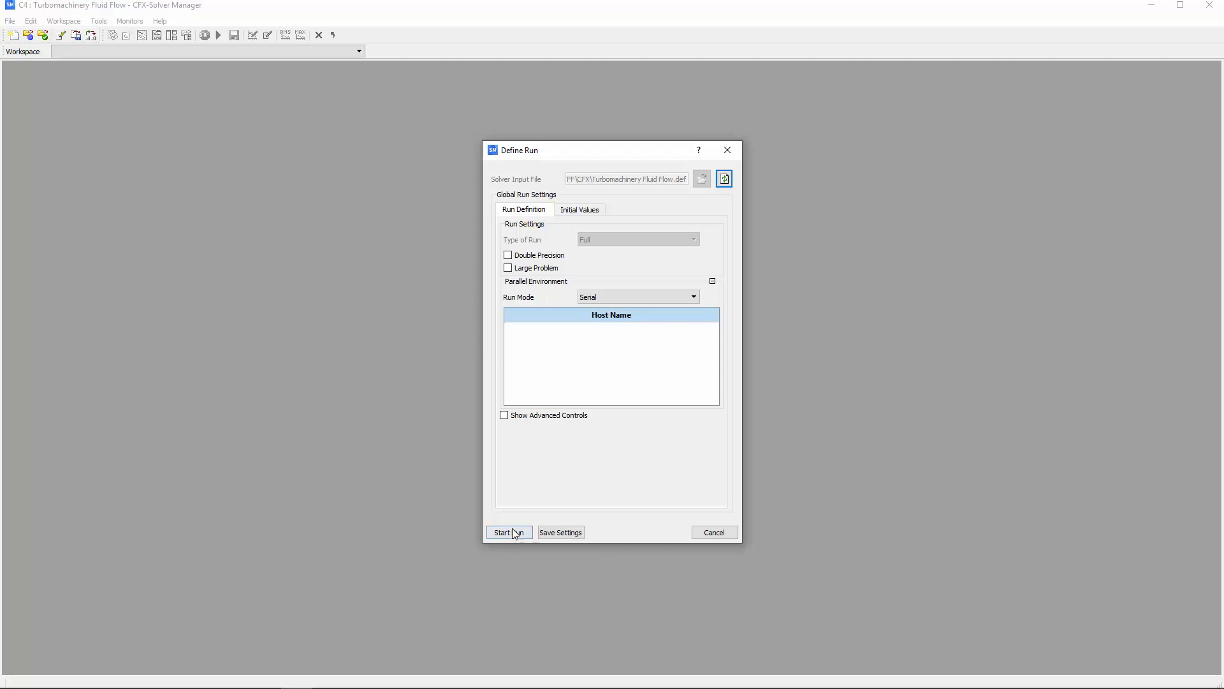
click(507, 531)
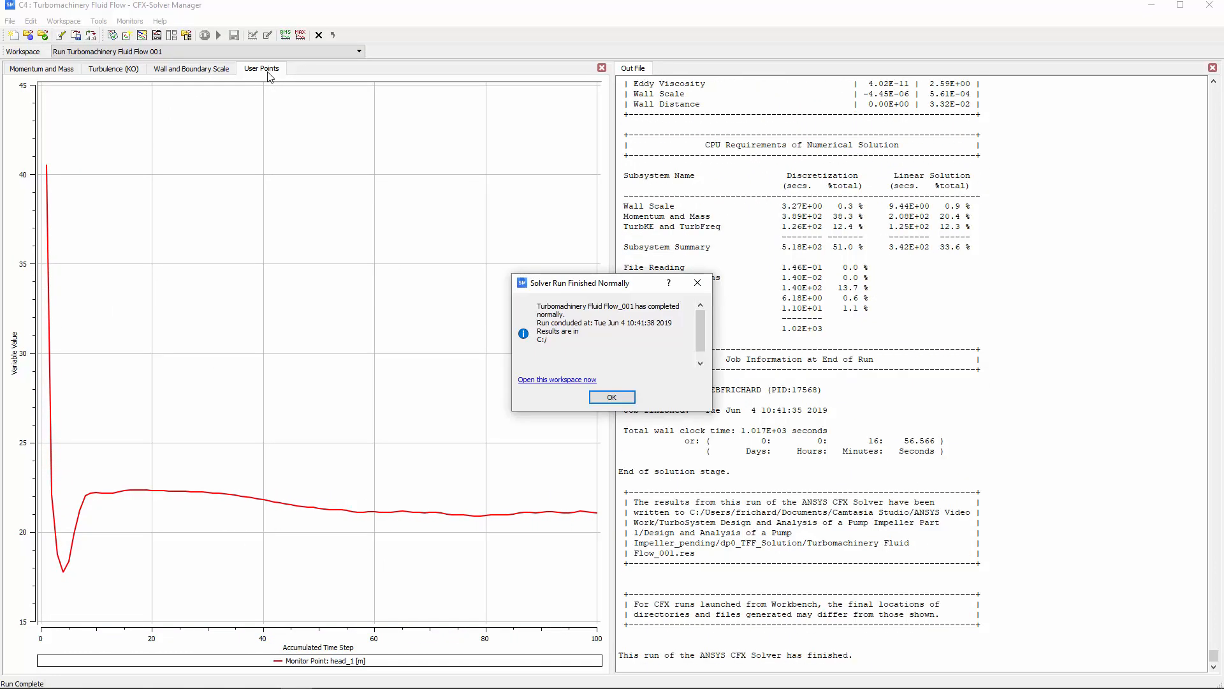
mouse_move(611, 396)
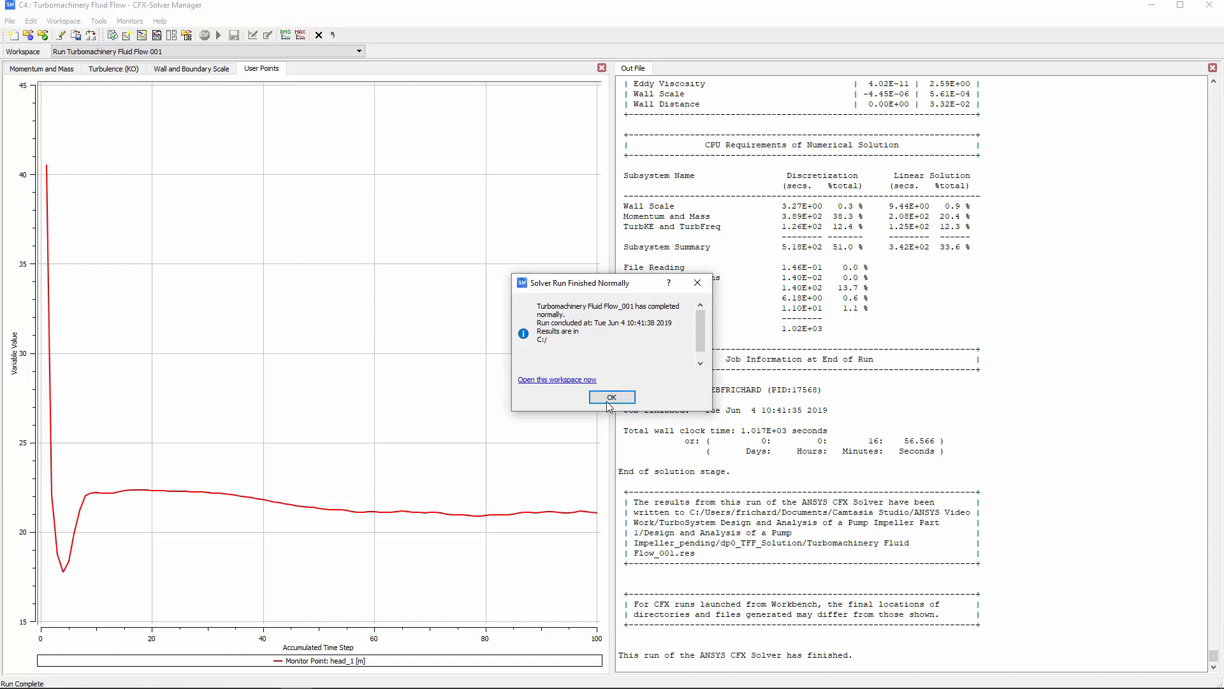
click(611, 396)
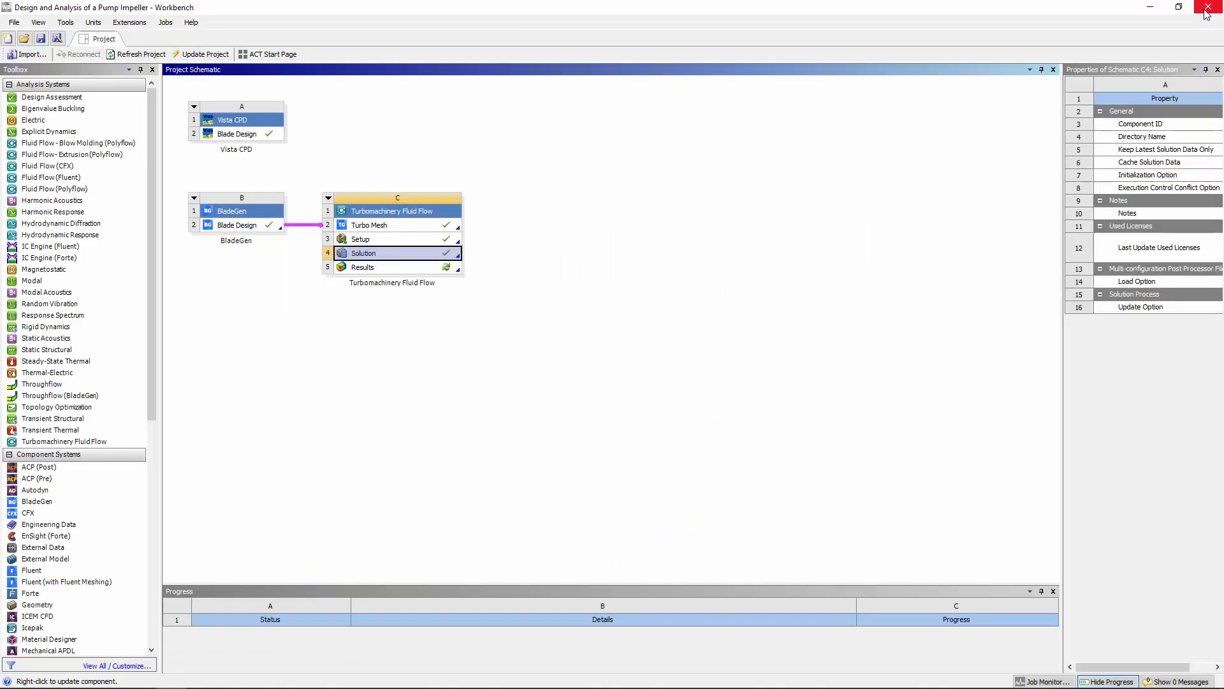
click(361, 266)
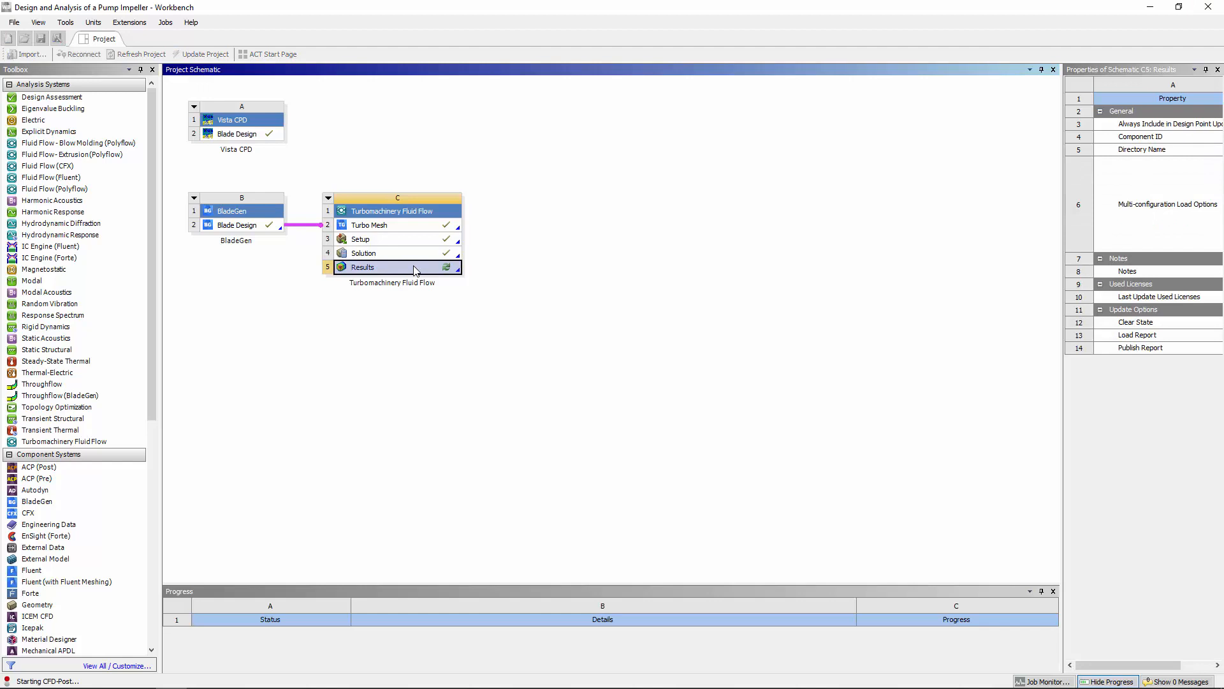
Launch CFD-Post from Results and load the Pump Impeller Report template.
double_click(361, 267)
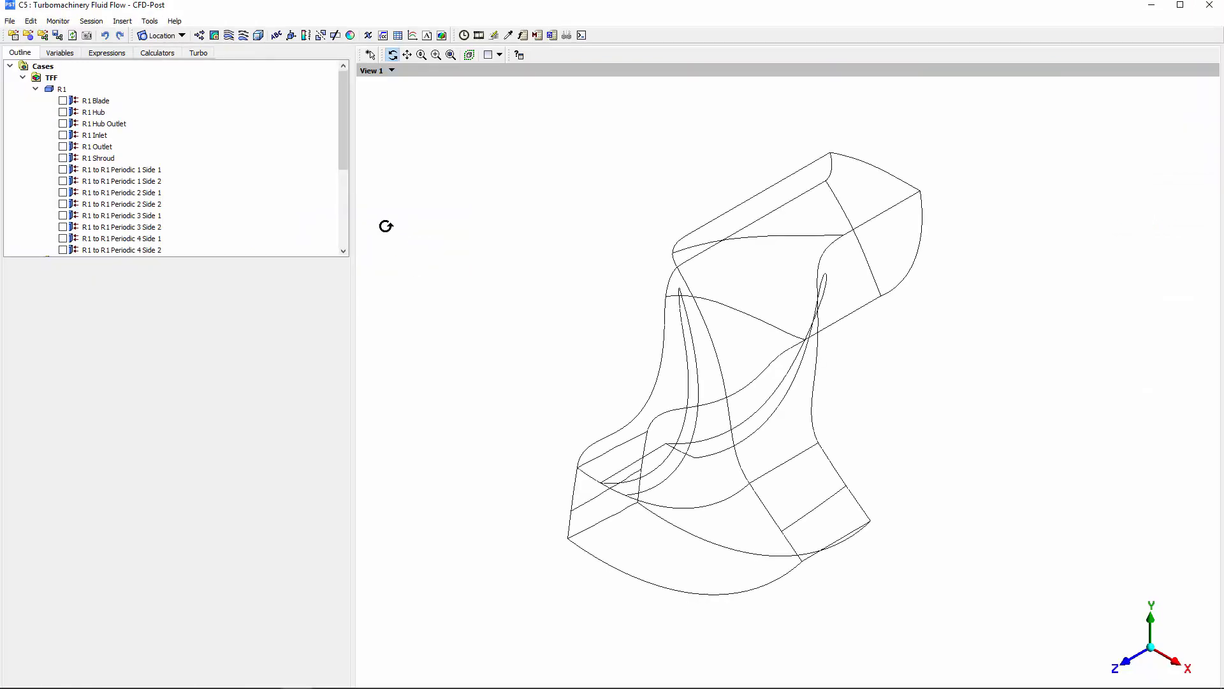
click(9, 21)
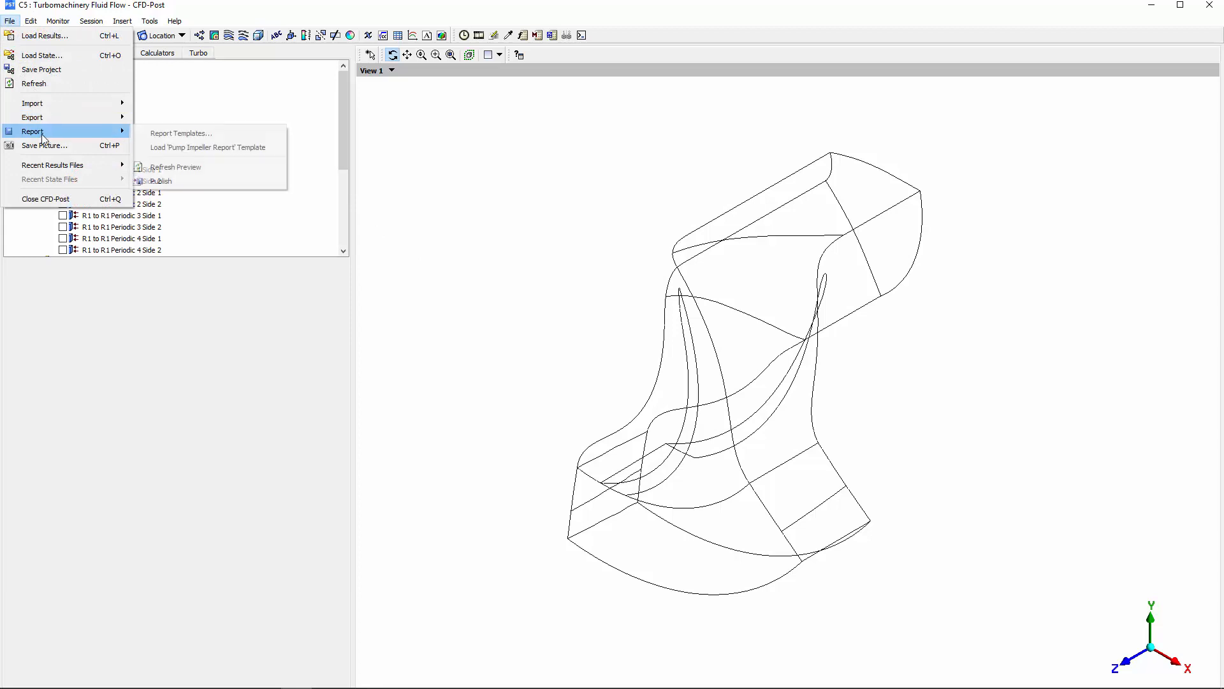
mouse_move(208, 148)
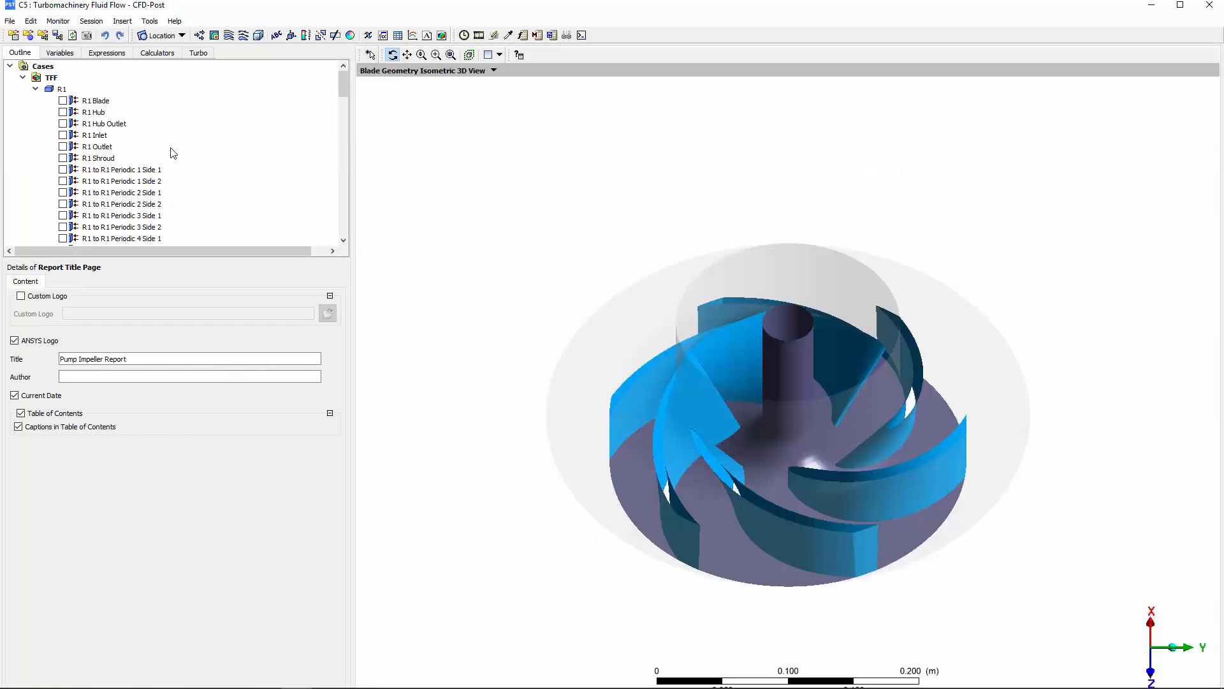
Maximize CFD-Post and read the Report Viewer down to the Performance Results and Summary Data tables.
click(1180, 8)
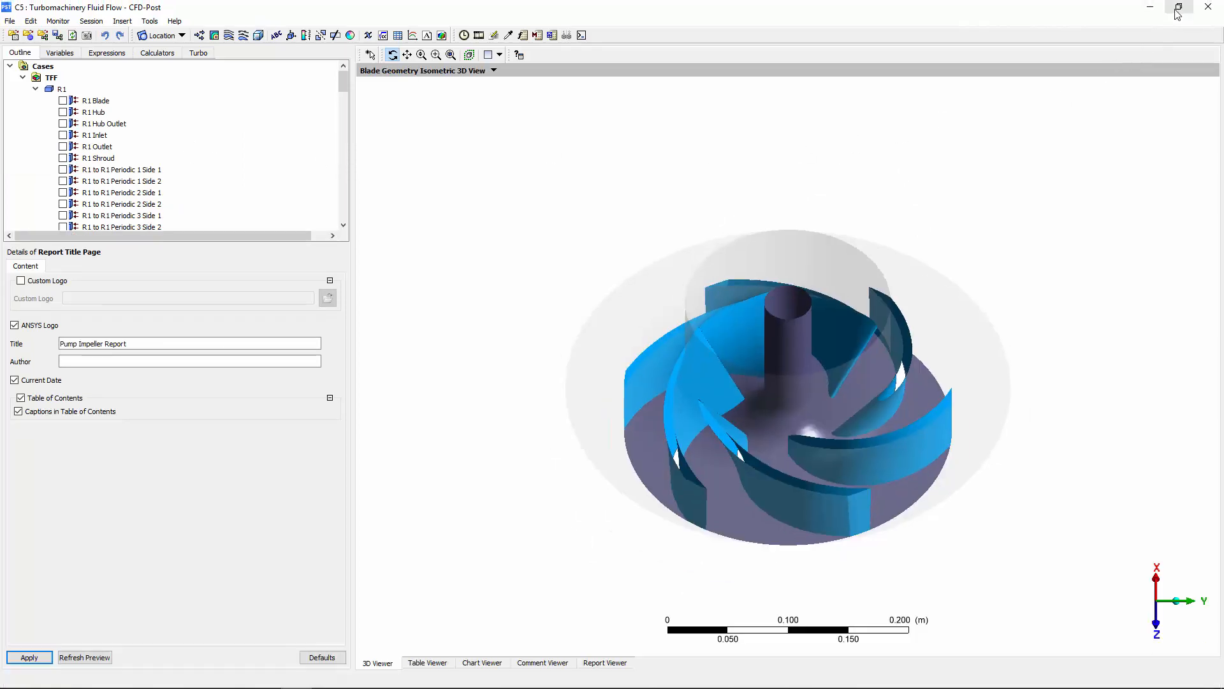
click(604, 663)
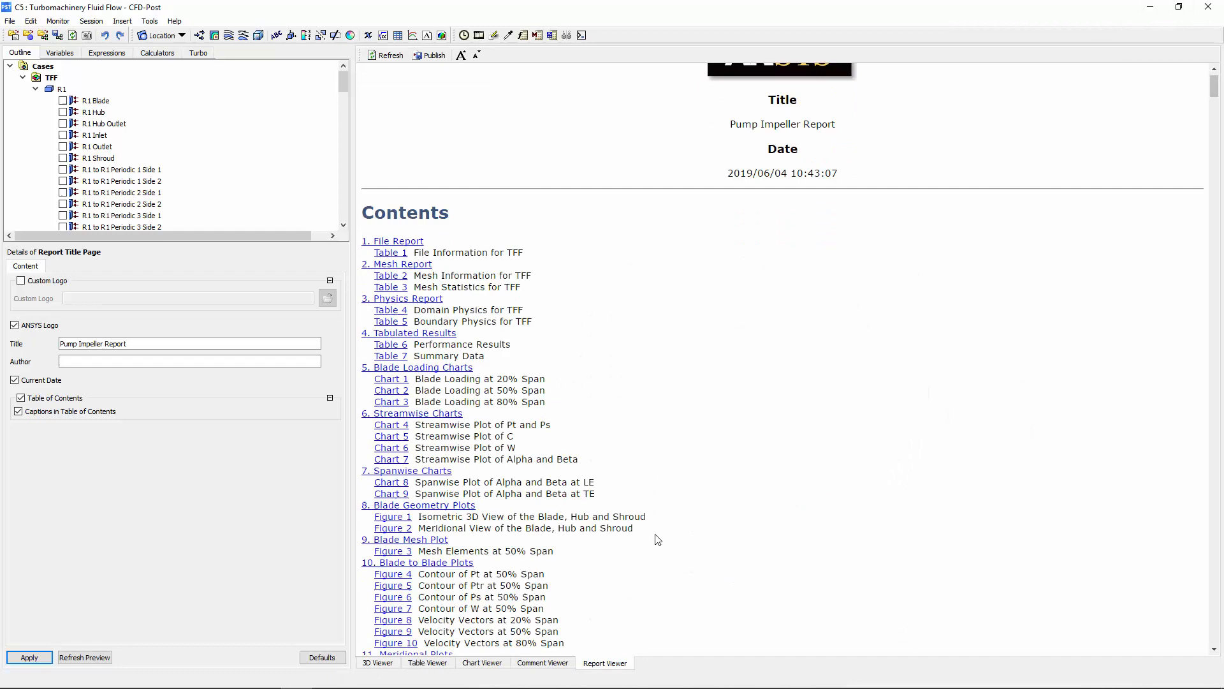
scroll(down, 3)
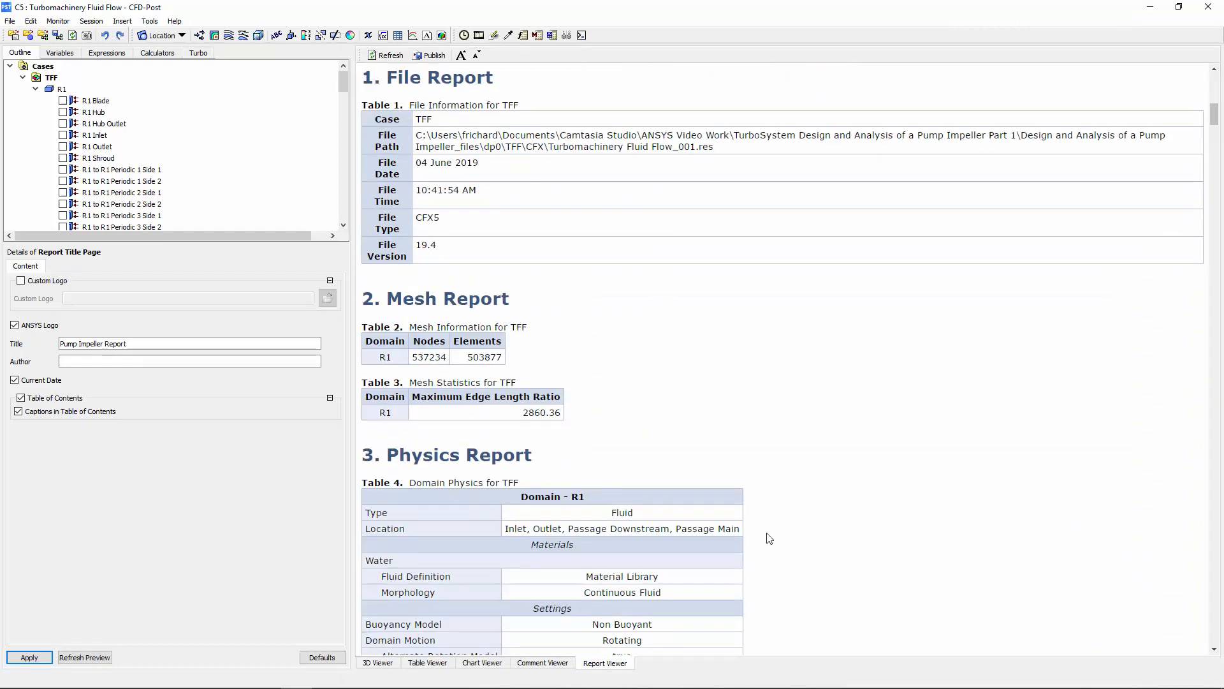
scroll(down, 3)
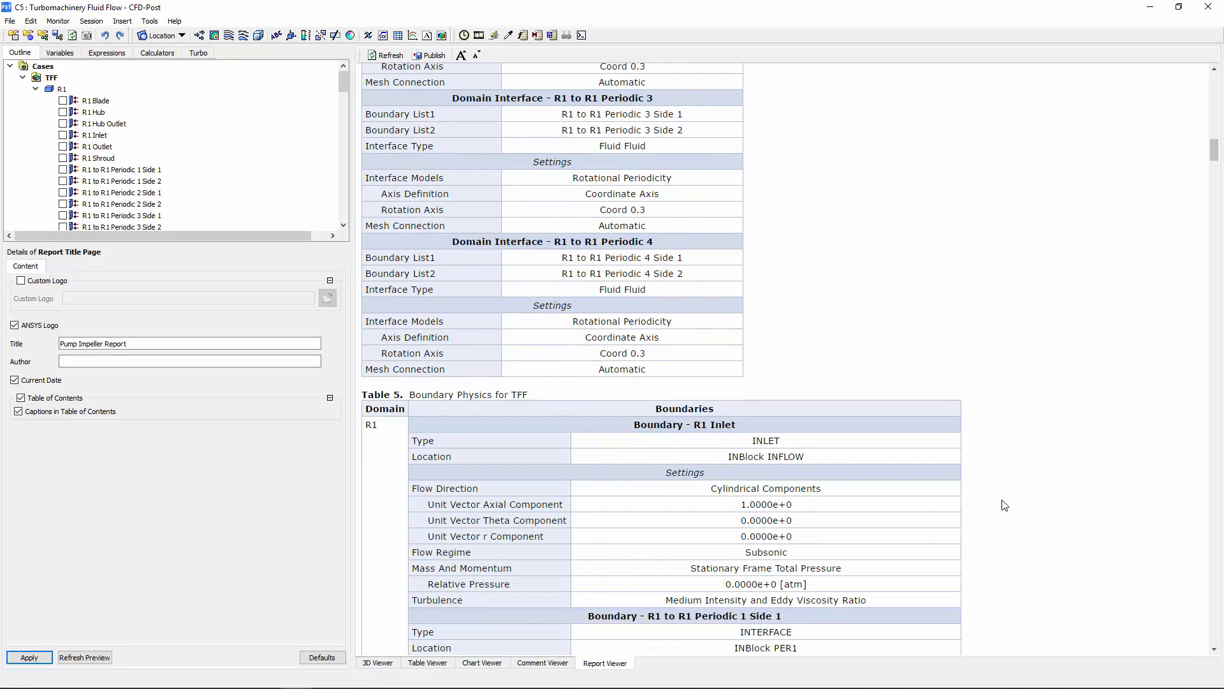
scroll(down, 3)
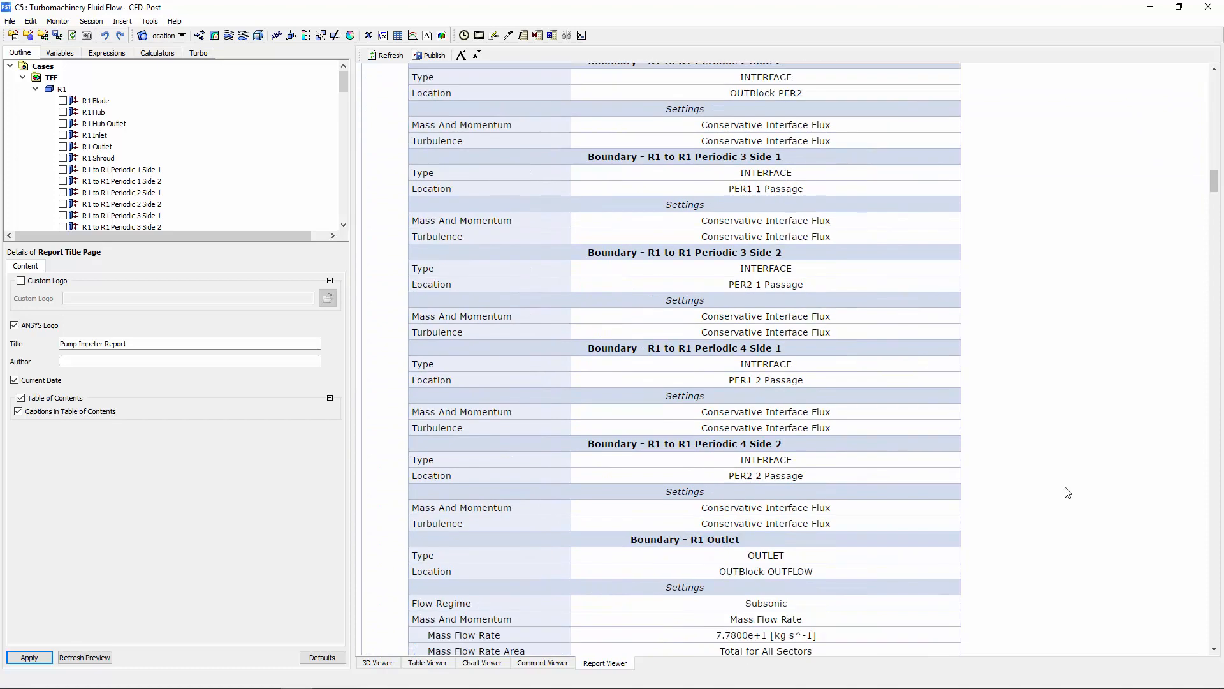
scroll(down, 3)
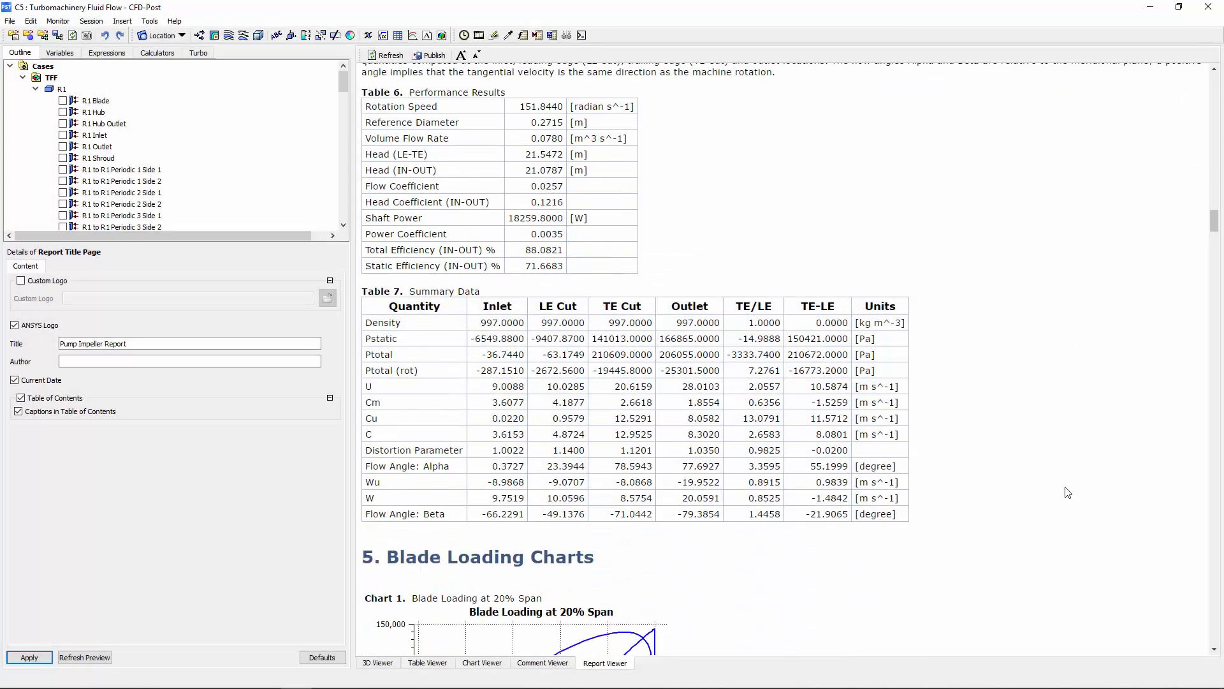
Scroll past the Blade Loading, Streamwise and Spanwise charts to the Blade Geometry Plots section.
scroll(down, 3)
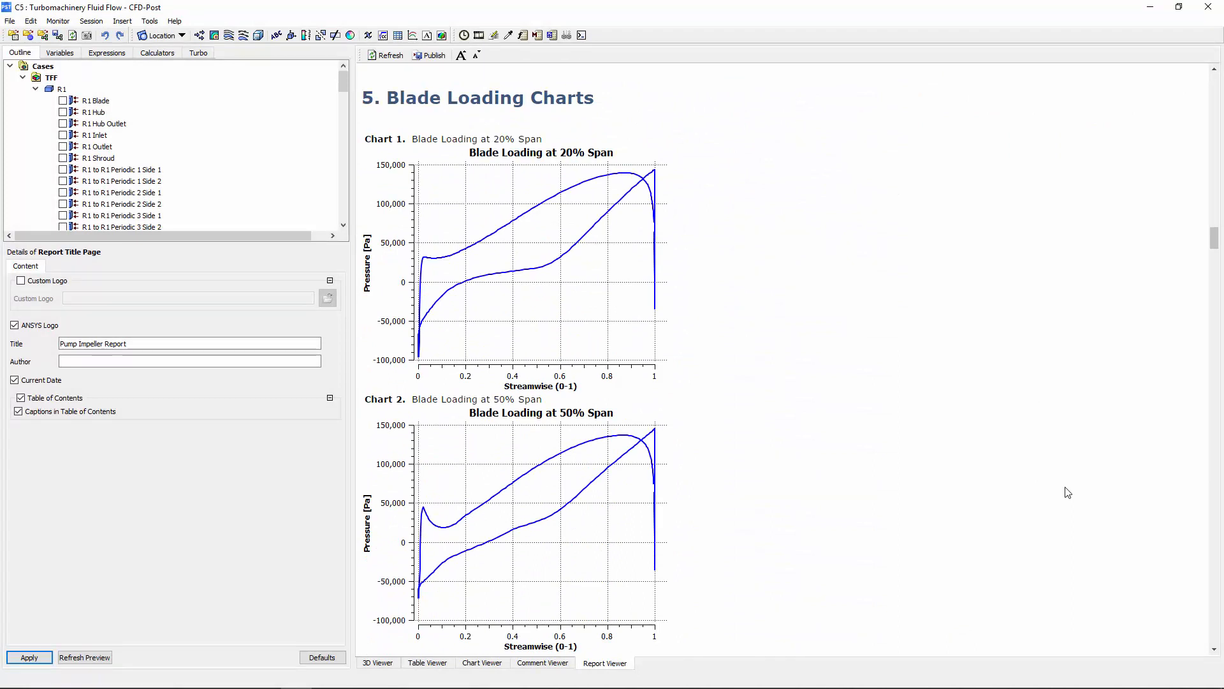
scroll(down, 3)
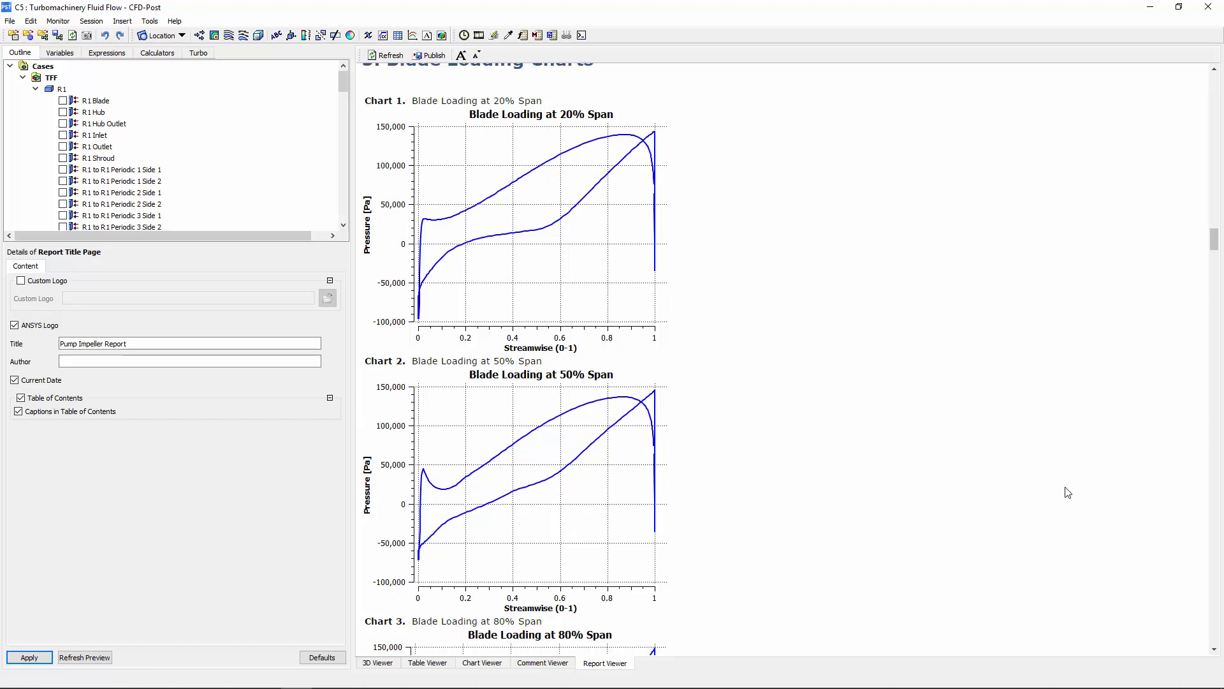
scroll(down, 3)
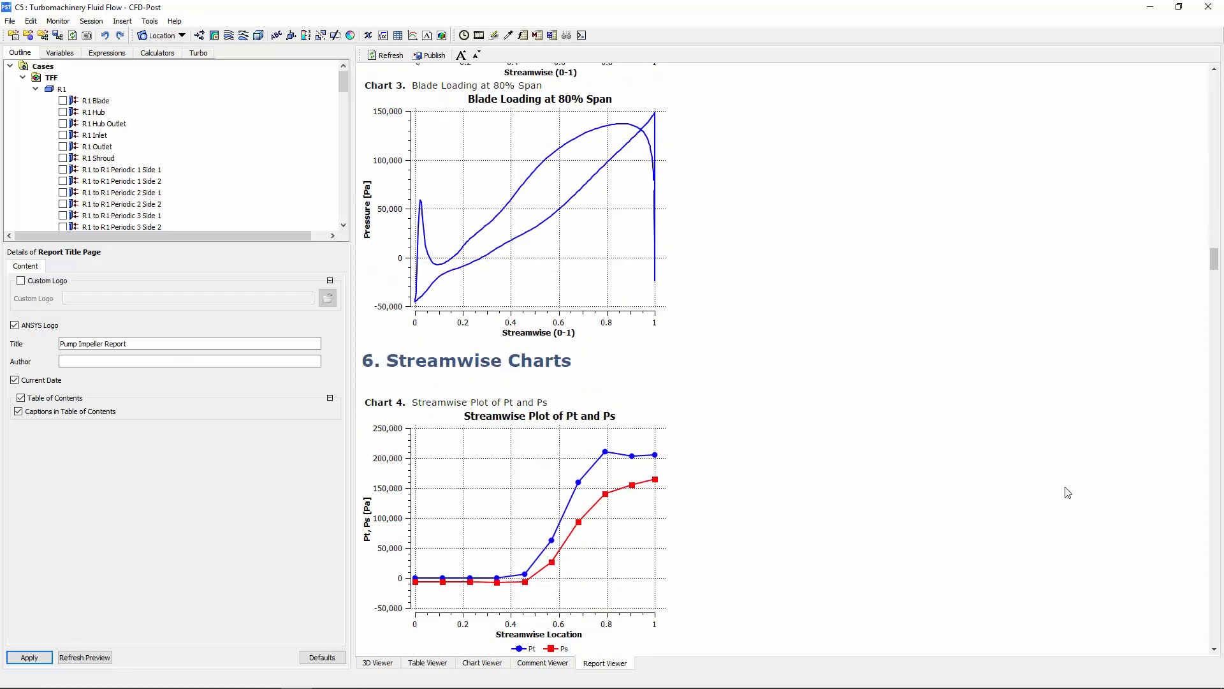
scroll(down, 3)
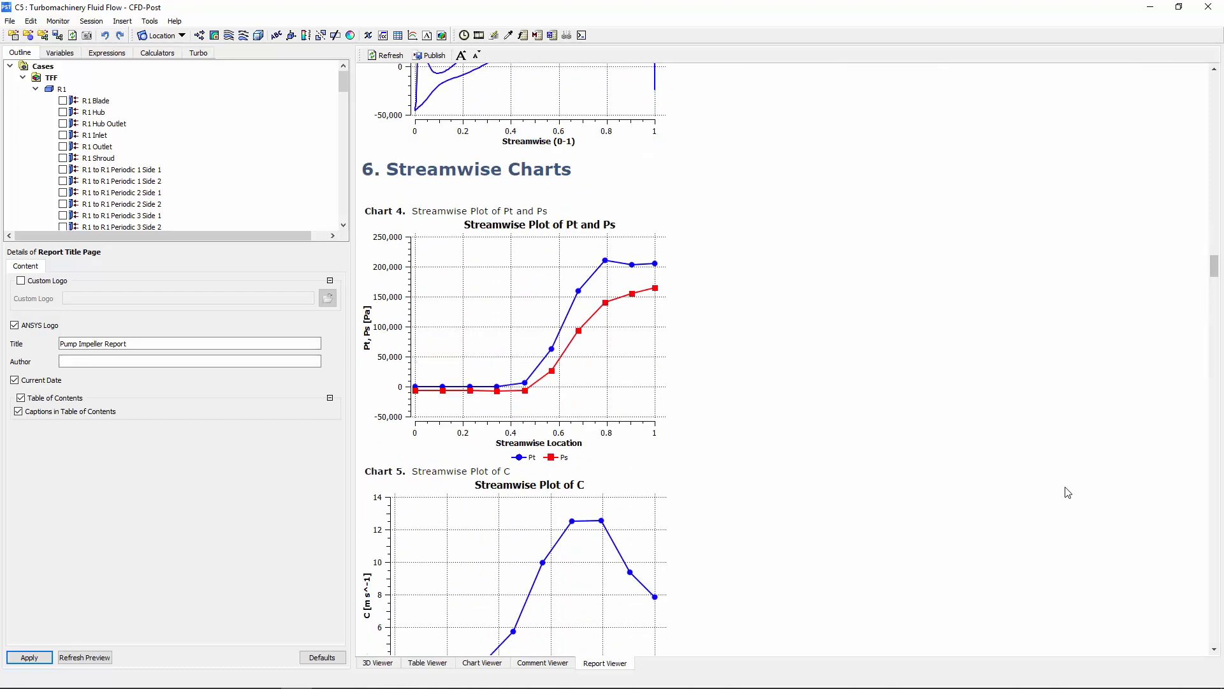
scroll(down, 3)
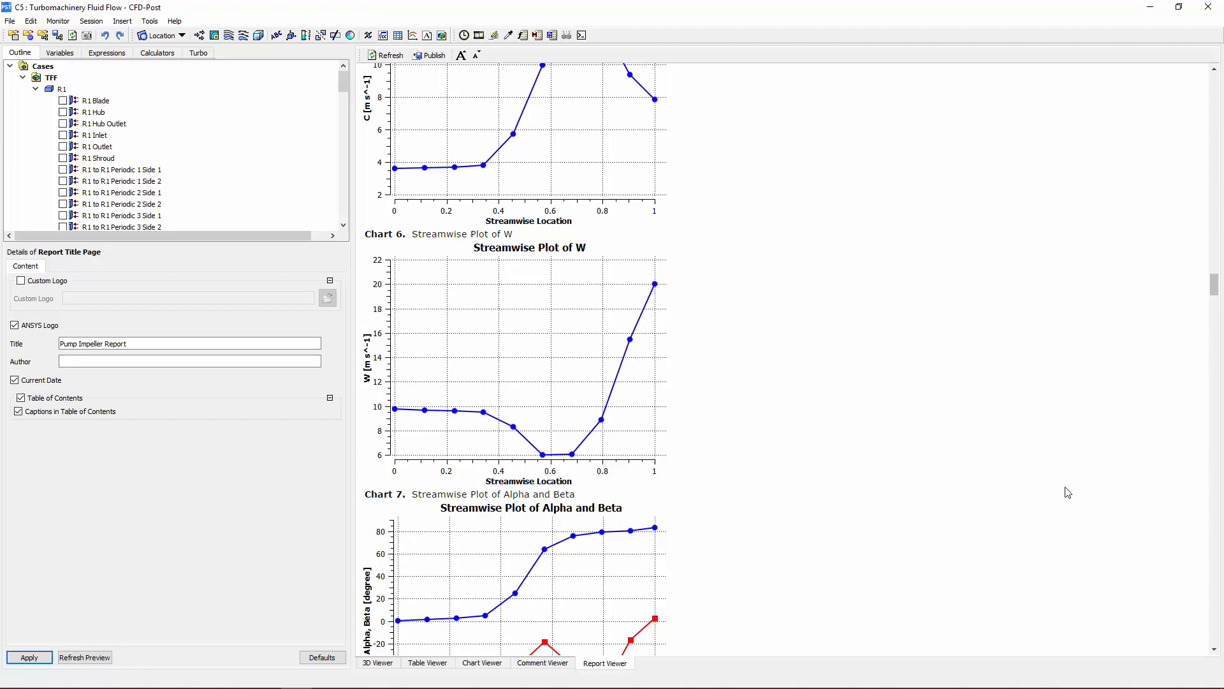
scroll(down, 3)
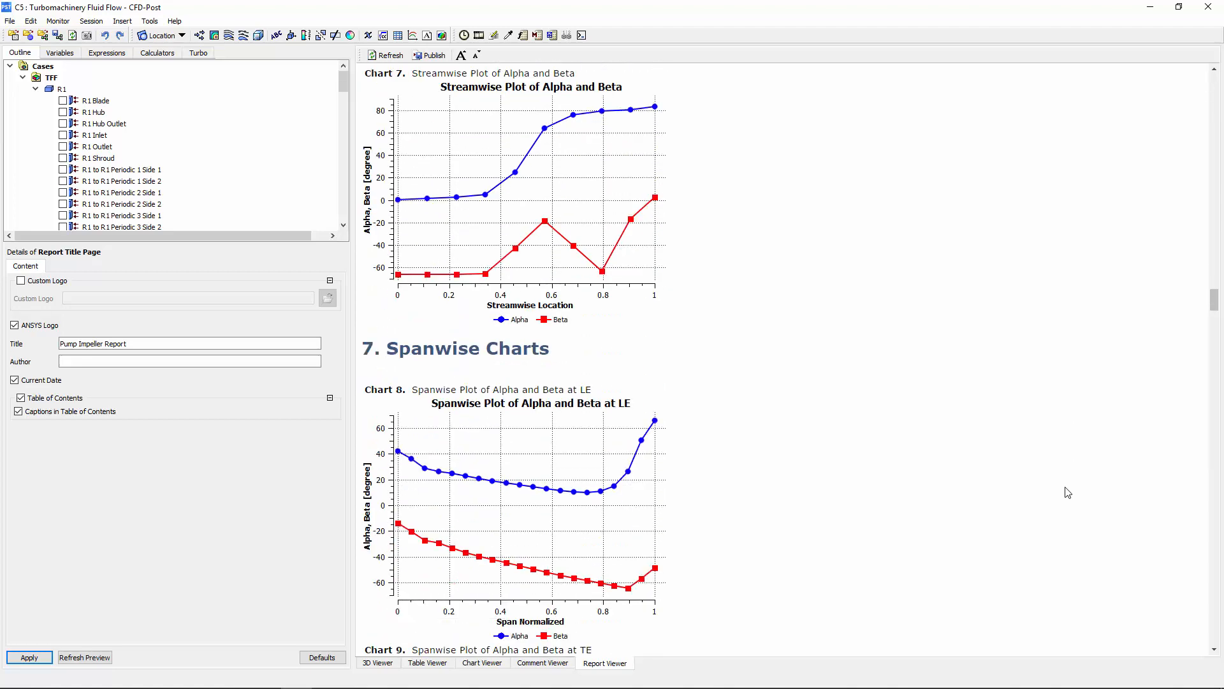
scroll(down, 3)
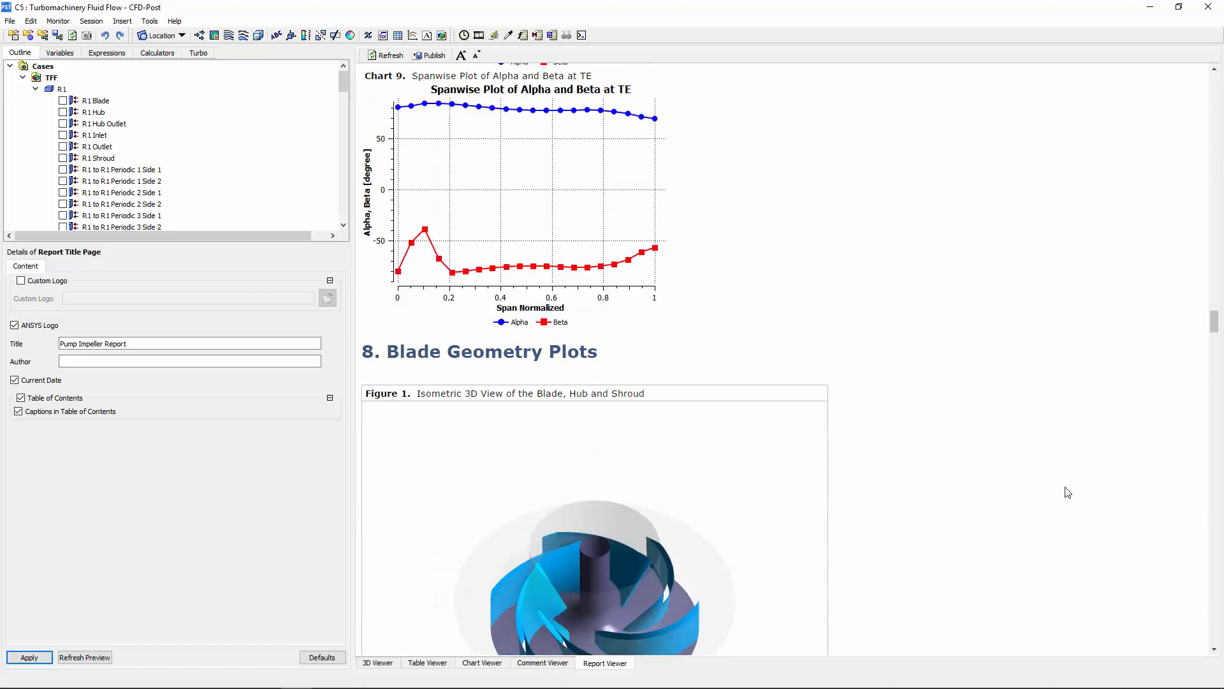
Scroll through the blade geometry and blade mesh plots of the report.
scroll(down, 3)
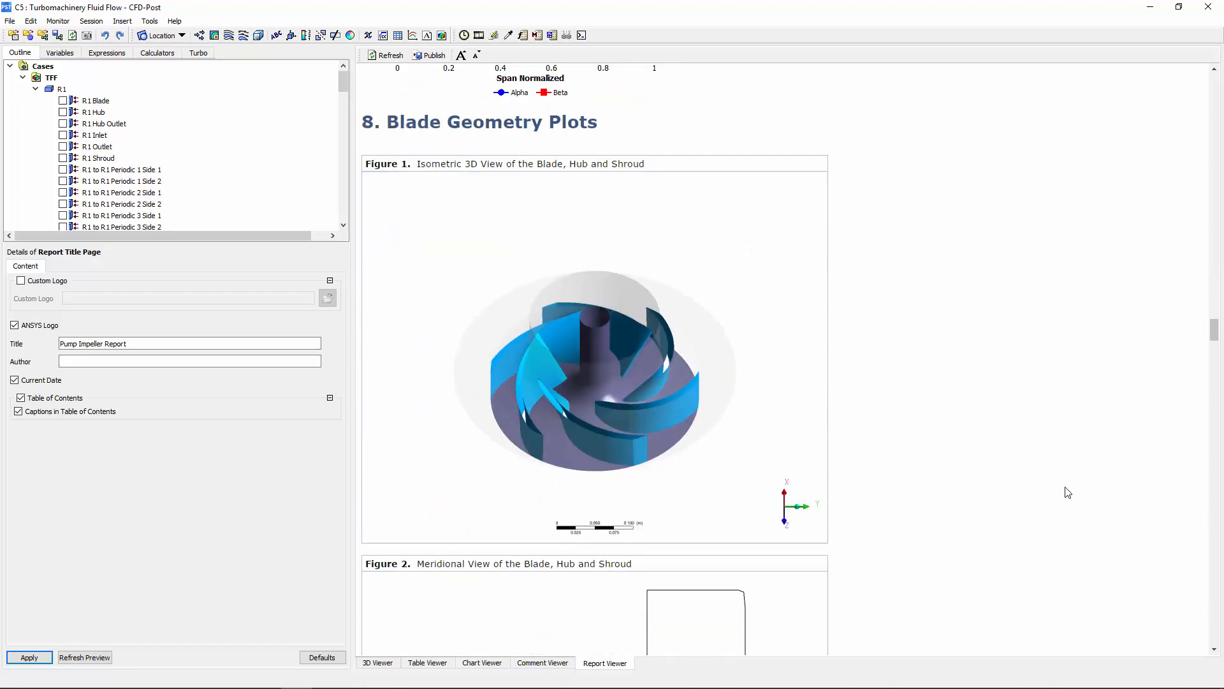
scroll(down, 3)
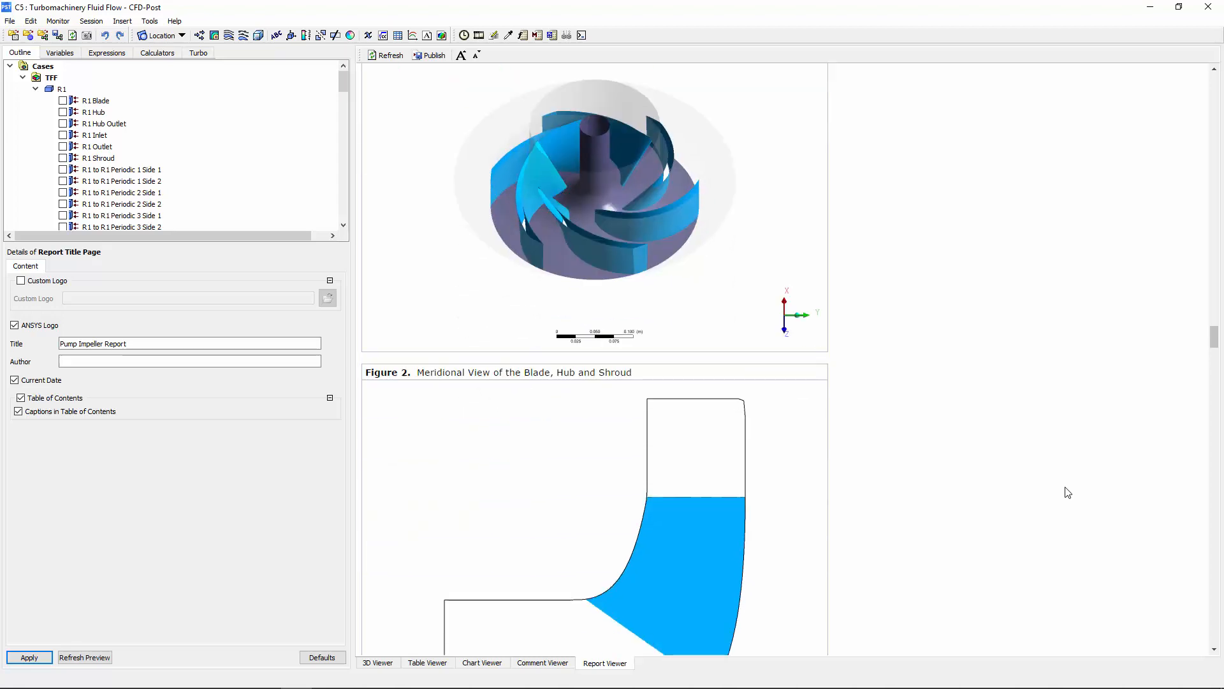
scroll(down, 3)
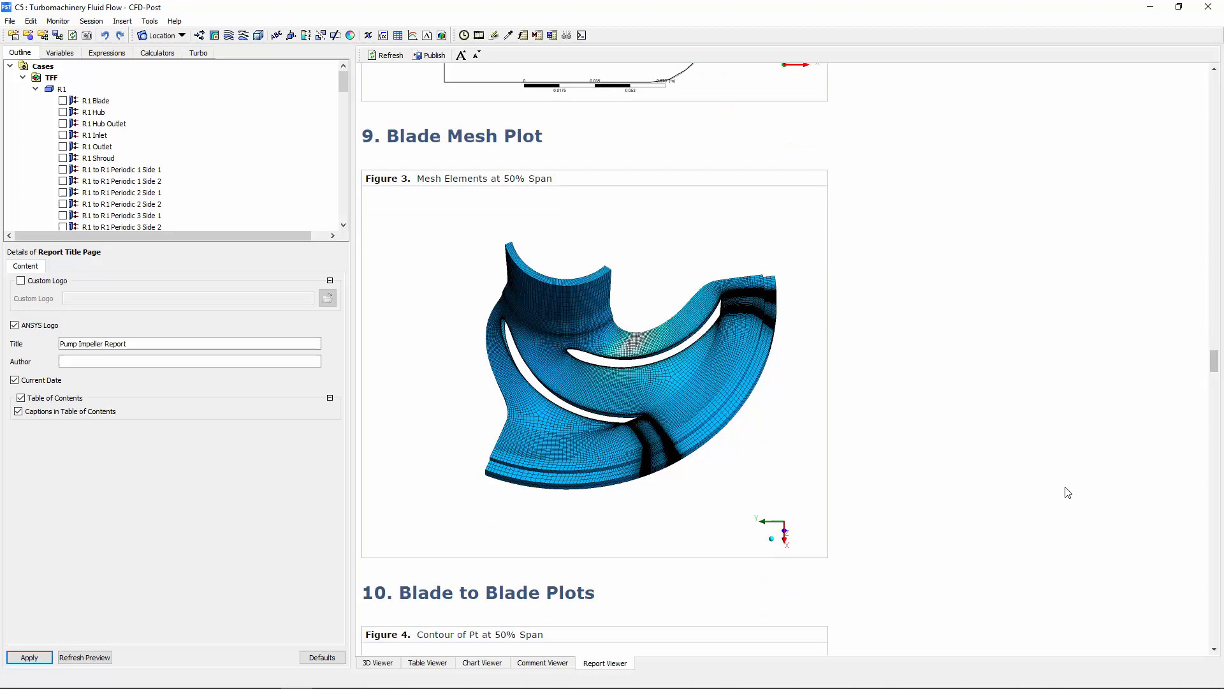
scroll(down, 3)
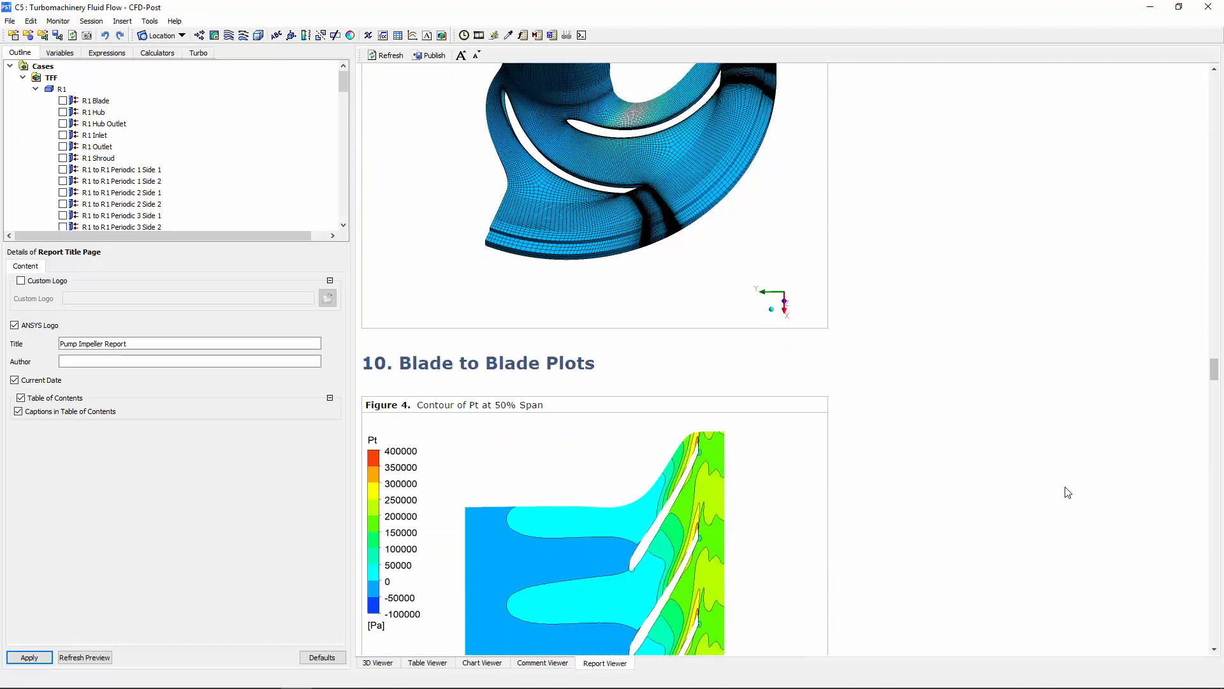
scroll(down, 3)
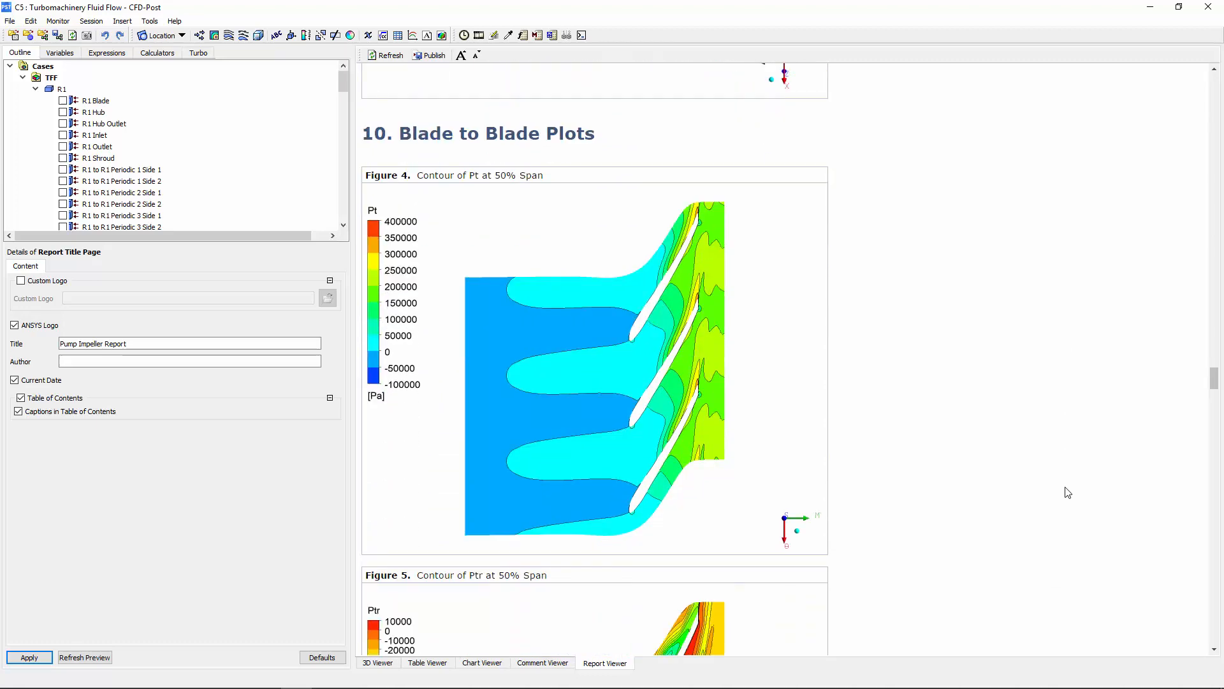
scroll(down, 3)
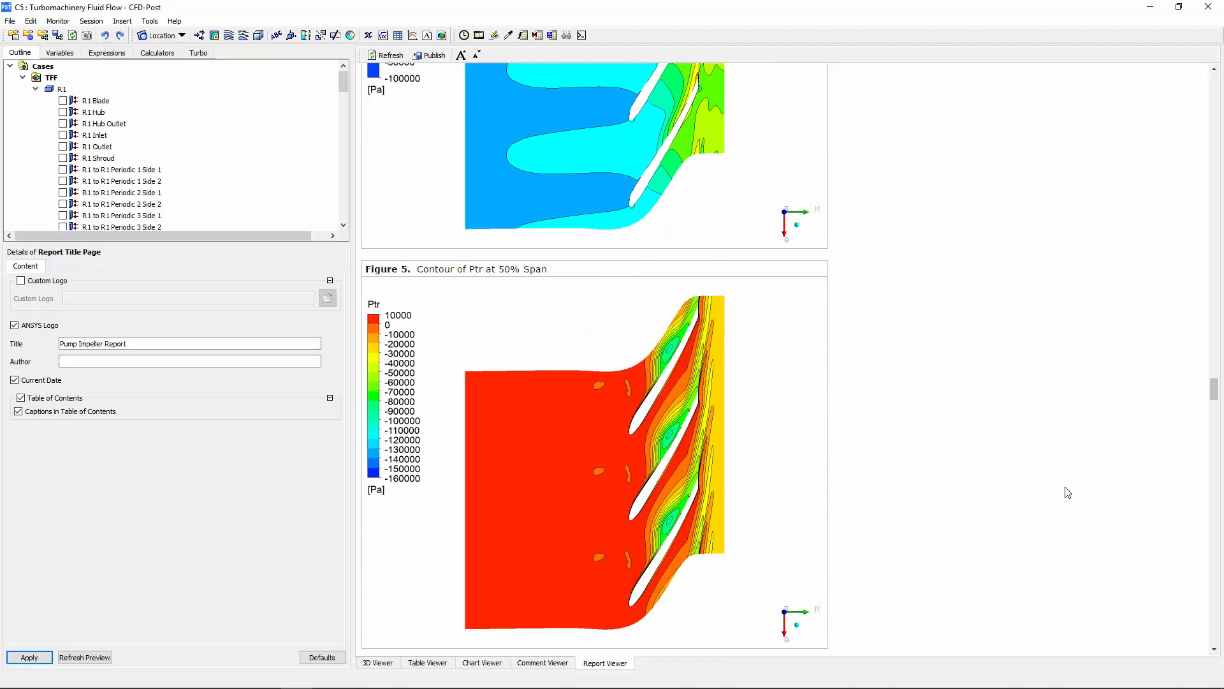
scroll(down, 3)
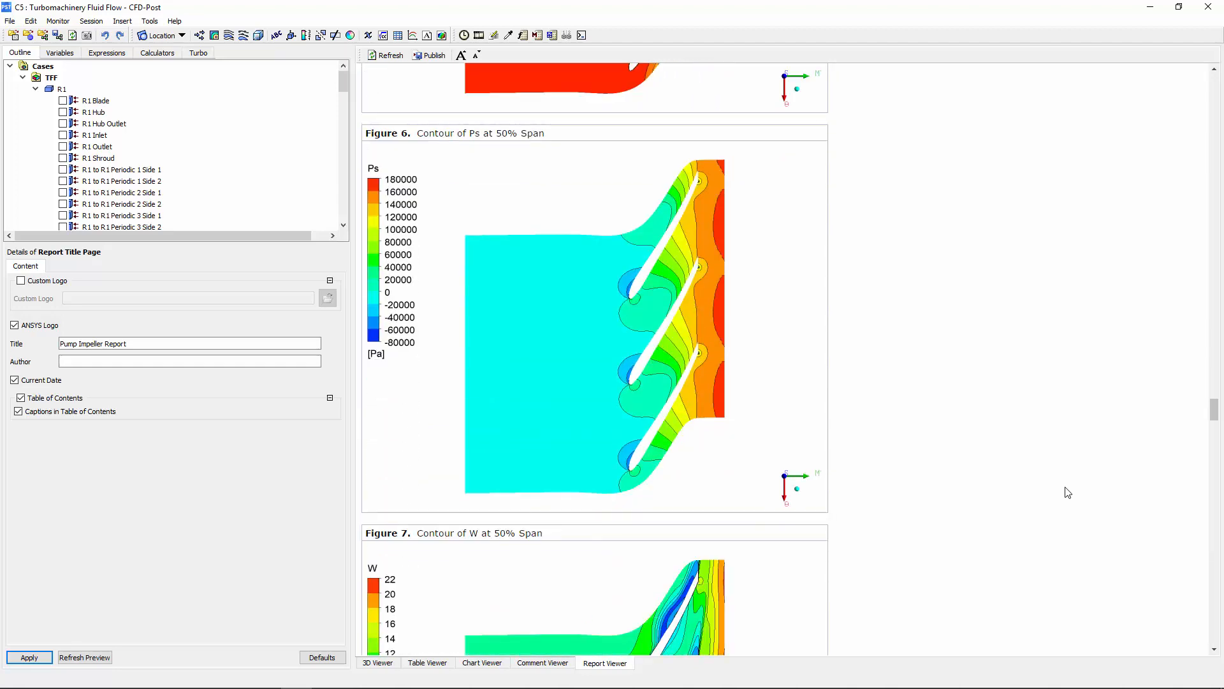
scroll(down, 3)
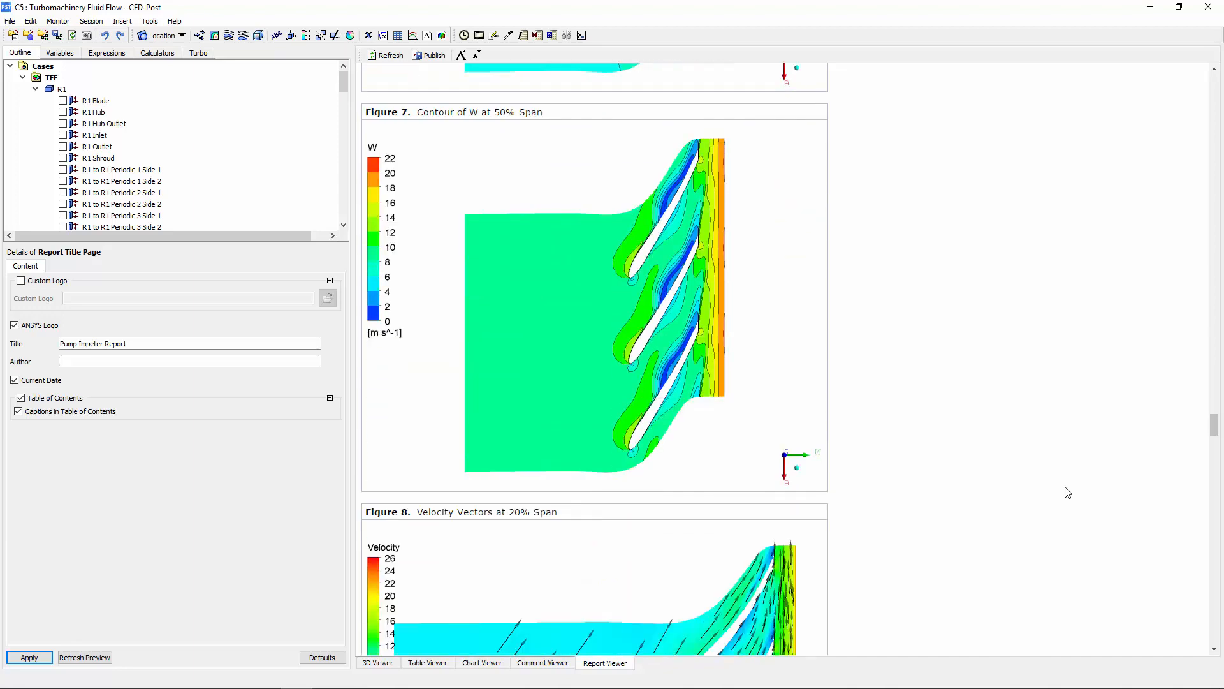
scroll(down, 3)
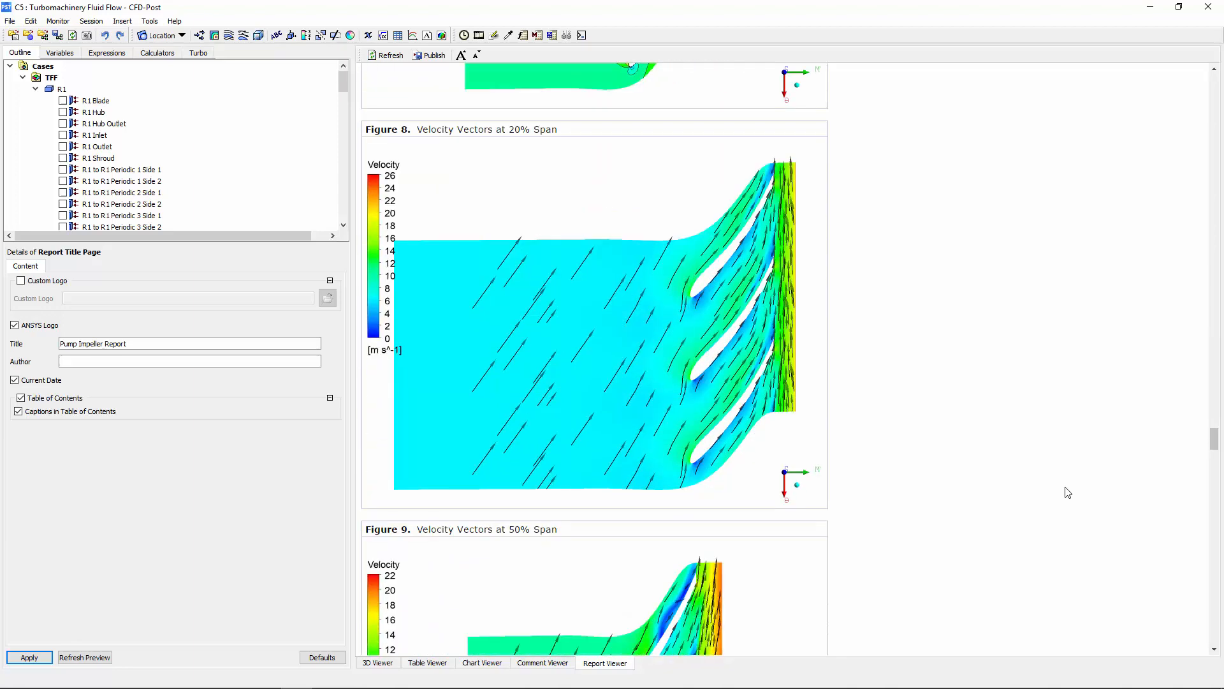
Scroll through the blade-to-blade and meridional plots to the Circumferential Plots section.
scroll(down, 3)
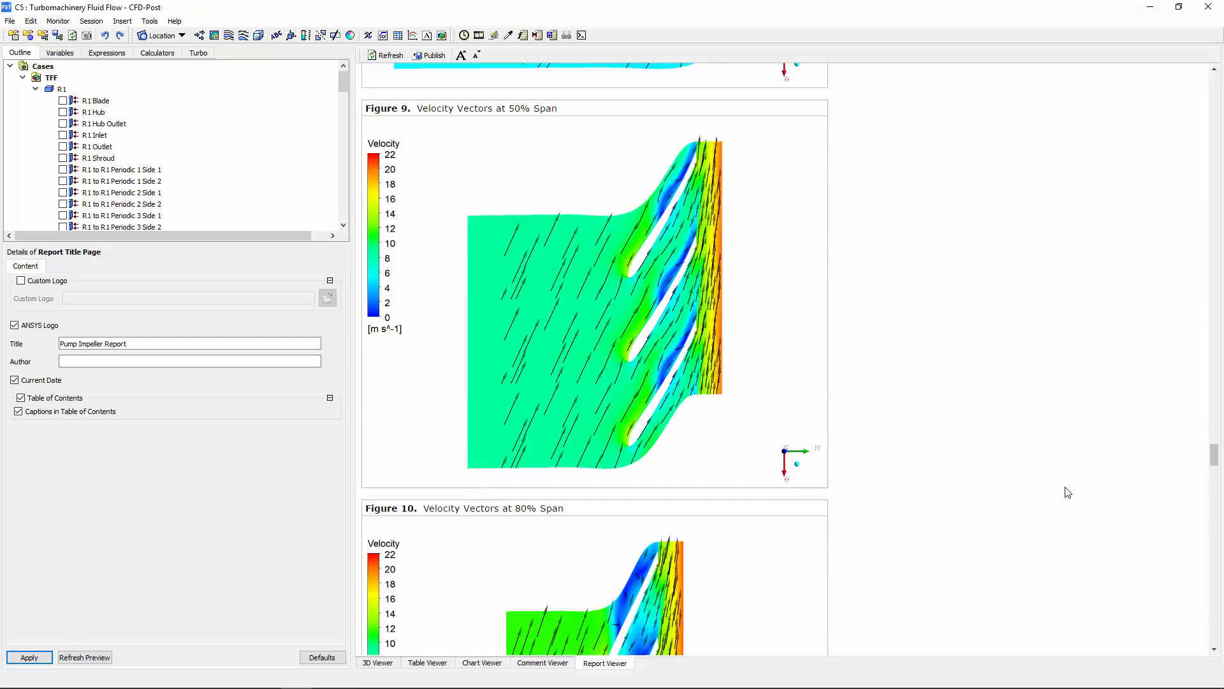
scroll(down, 3)
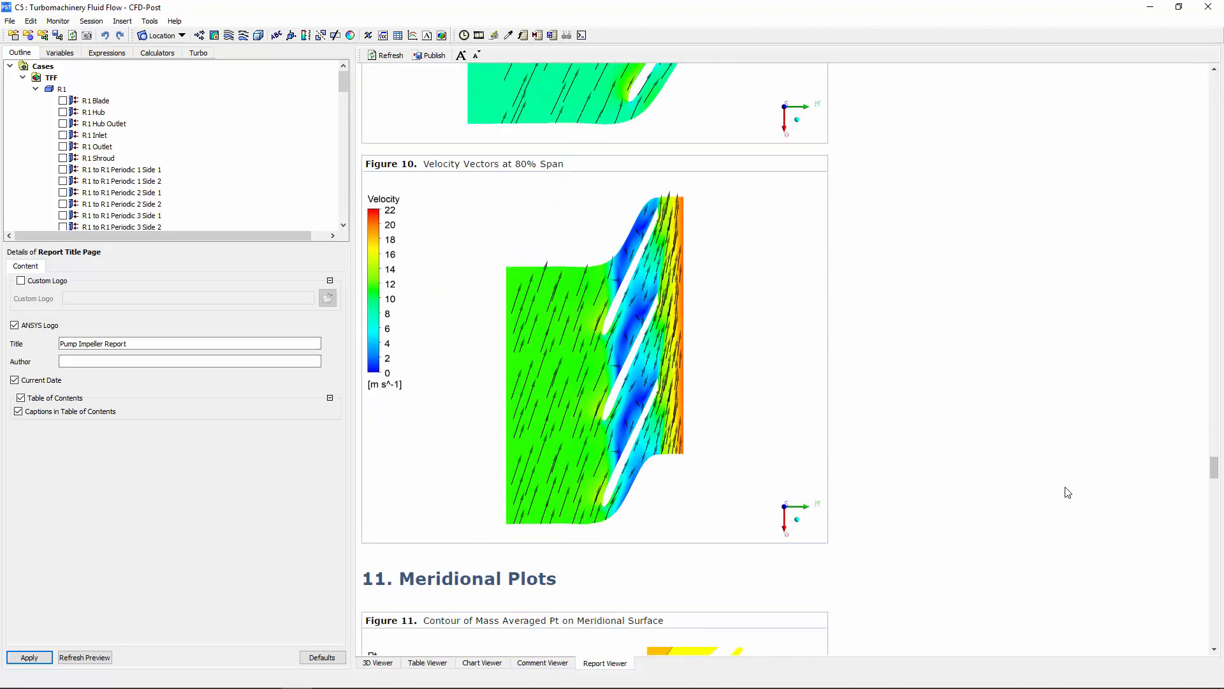
scroll(down, 3)
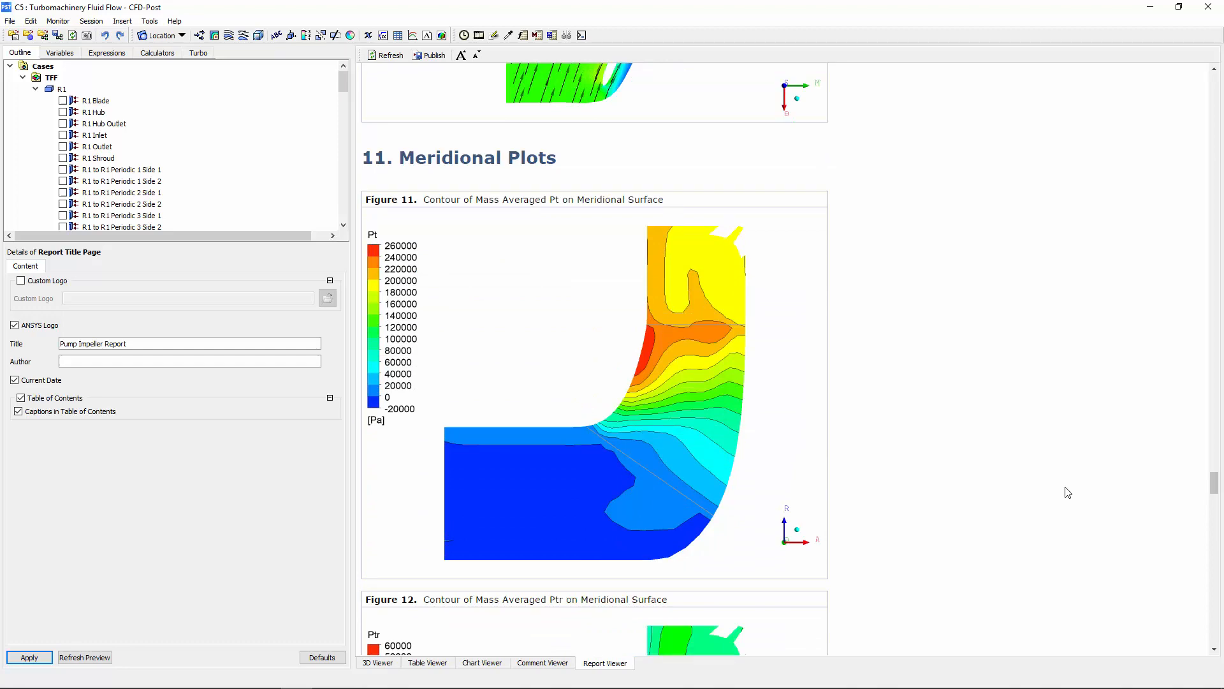
scroll(down, 3)
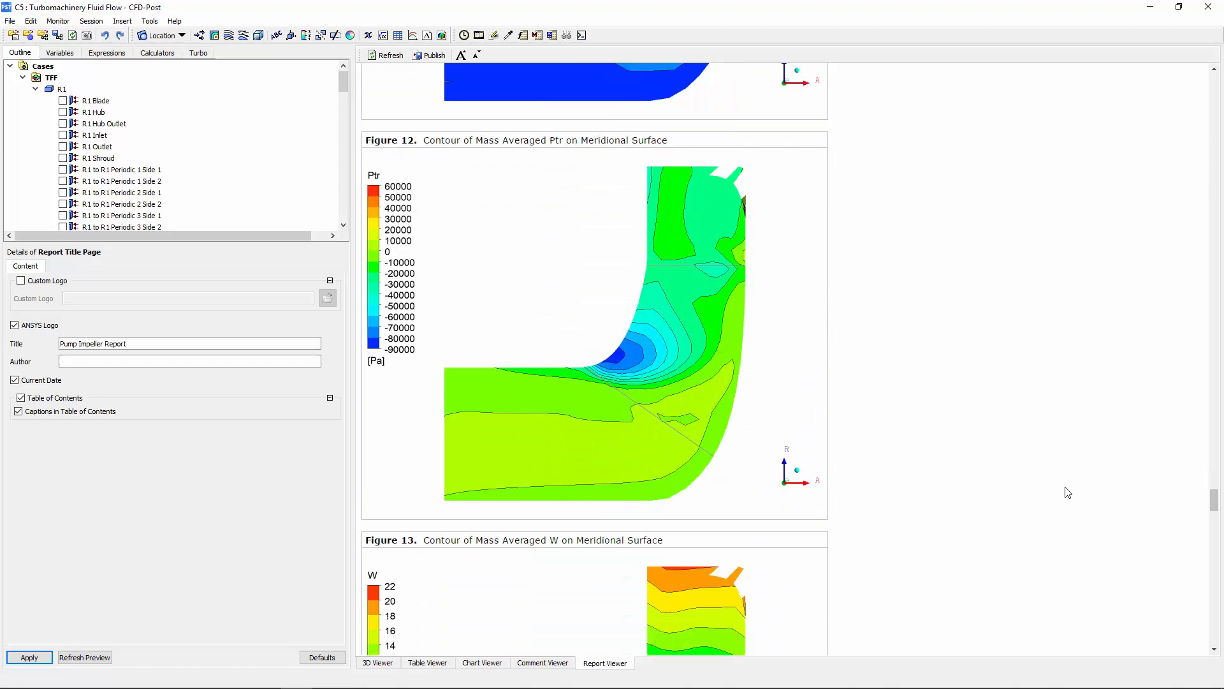
scroll(down, 3)
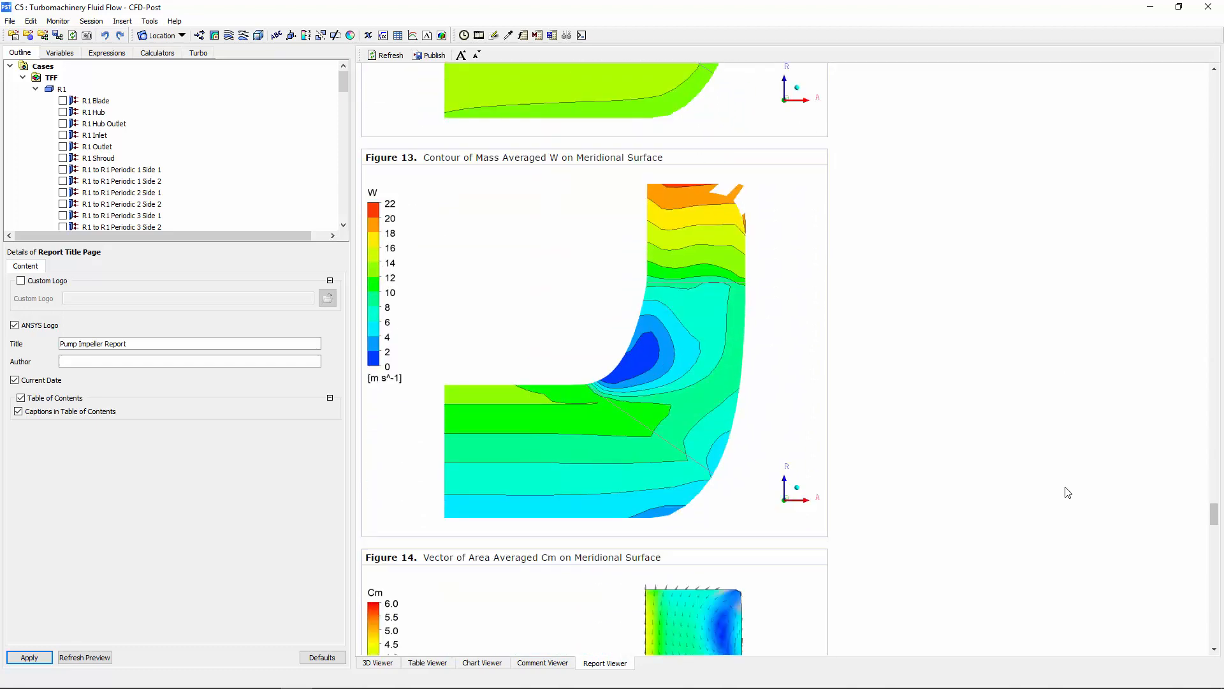
scroll(down, 3)
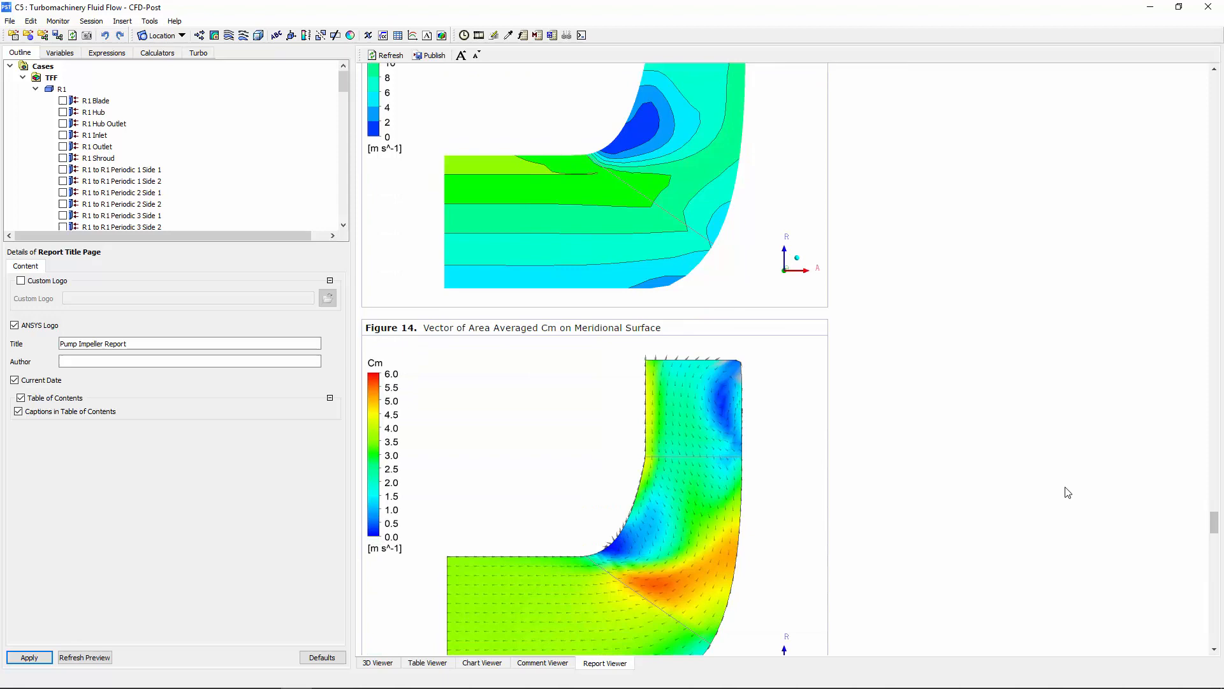
scroll(down, 3)
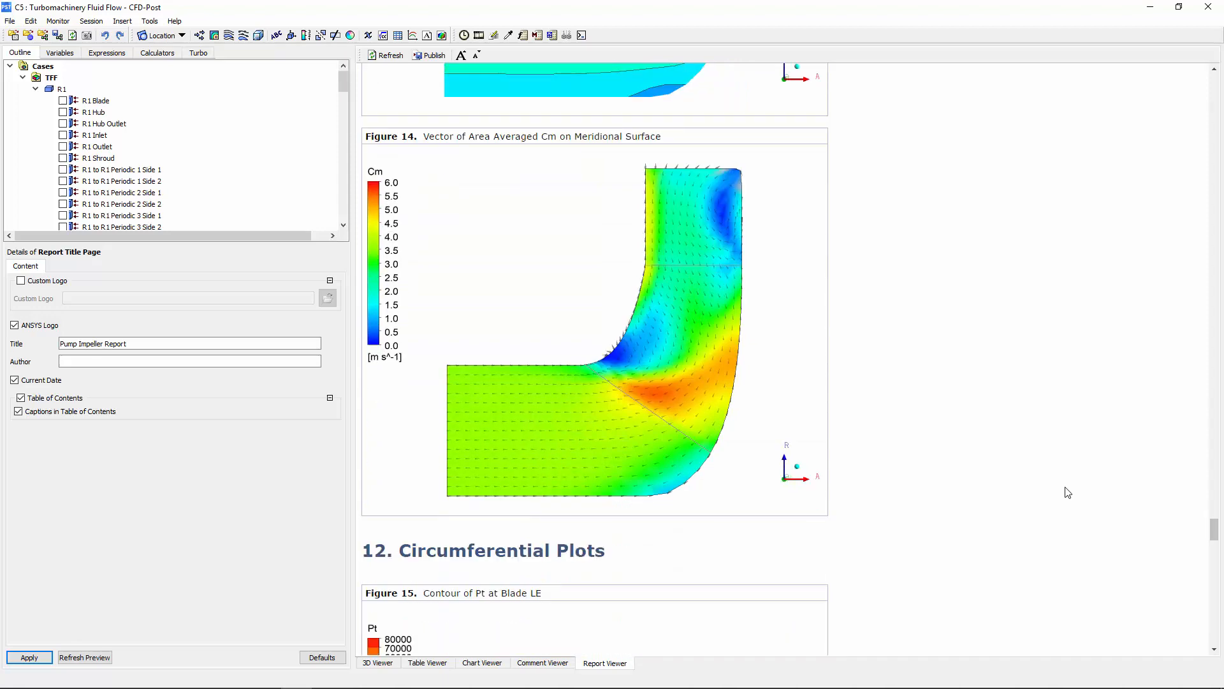
scroll(down, 3)
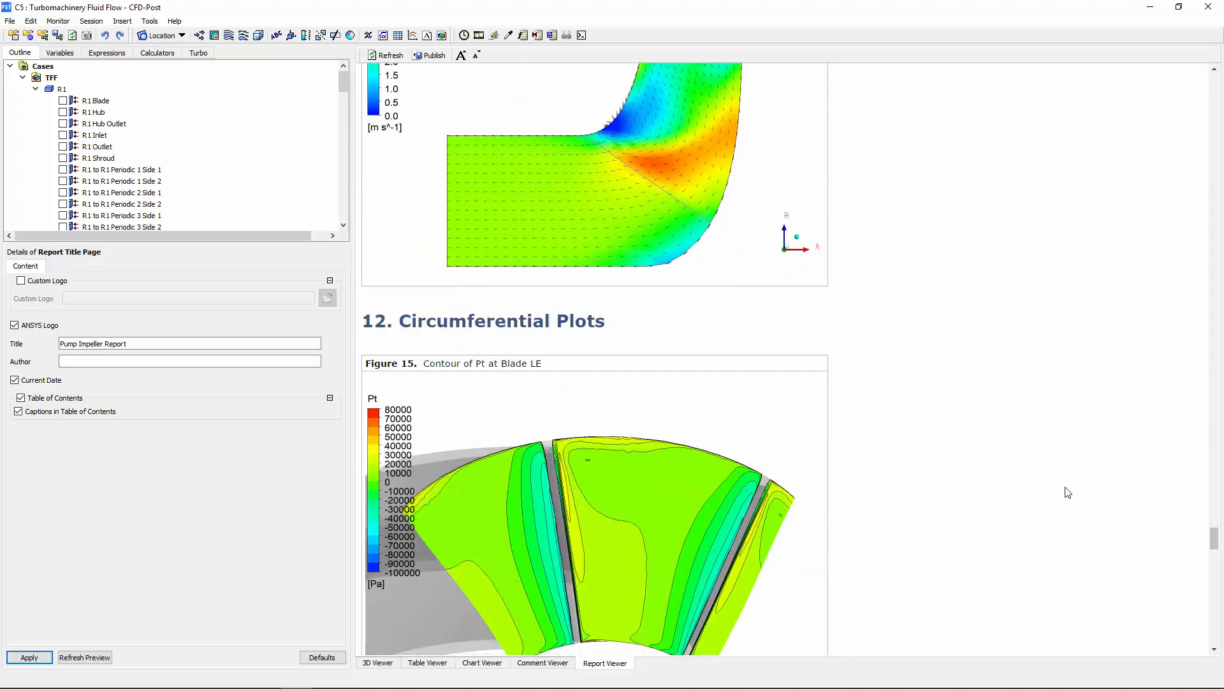
Scroll through the LE and TE circumferential plots (Figures 15–20) to the Streamline Plot section.
scroll(down, 3)
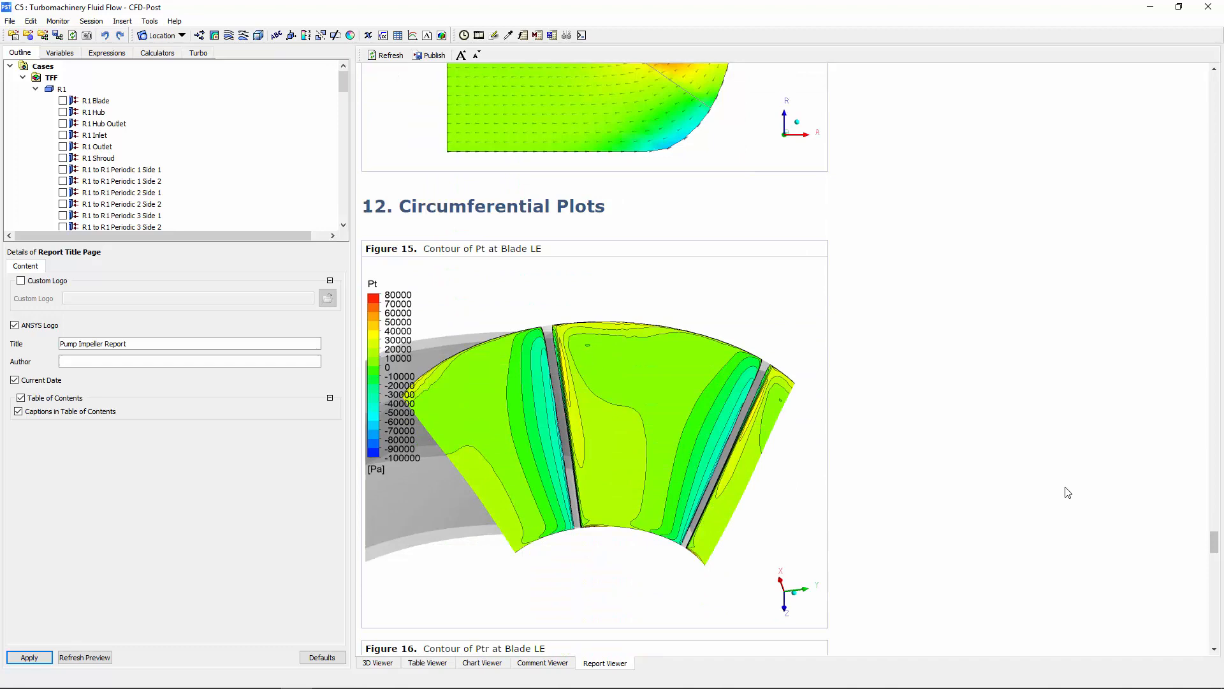
scroll(down, 3)
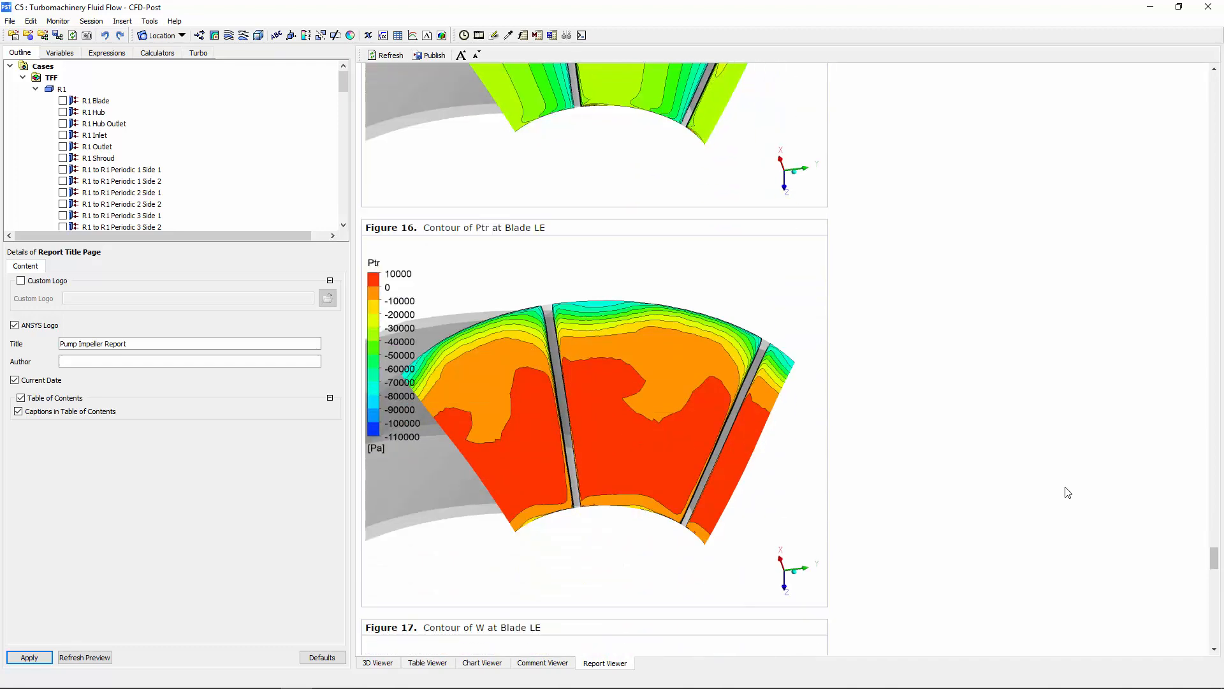
scroll(down, 3)
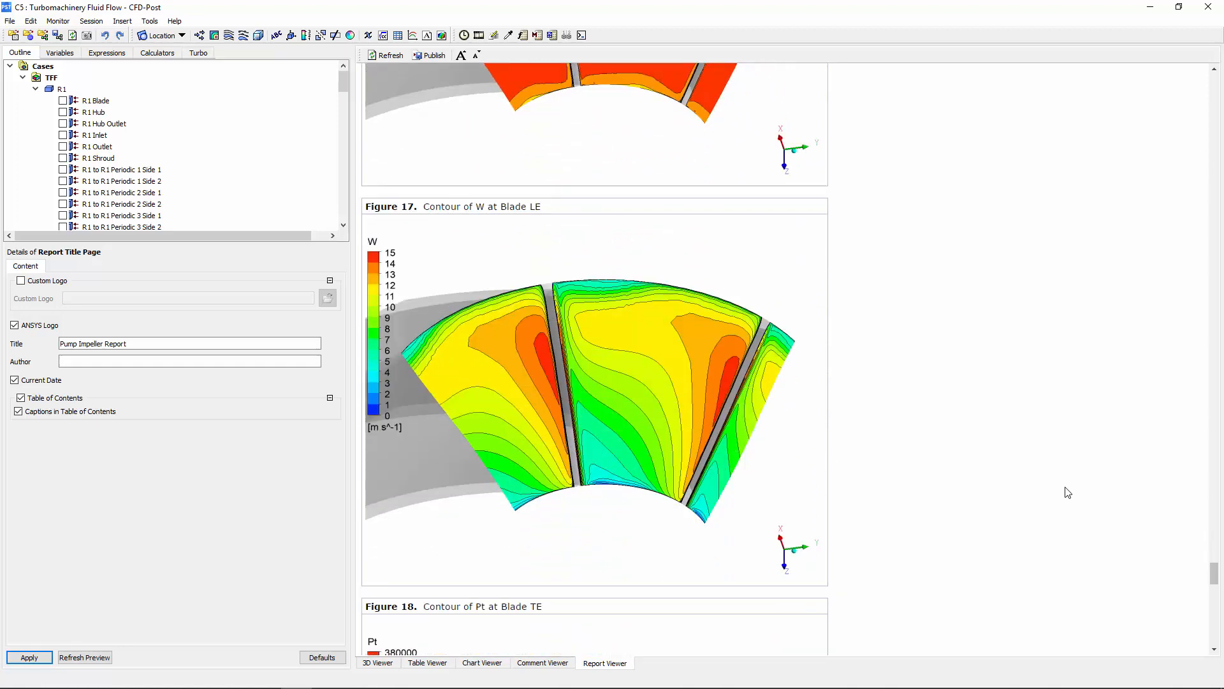
scroll(down, 3)
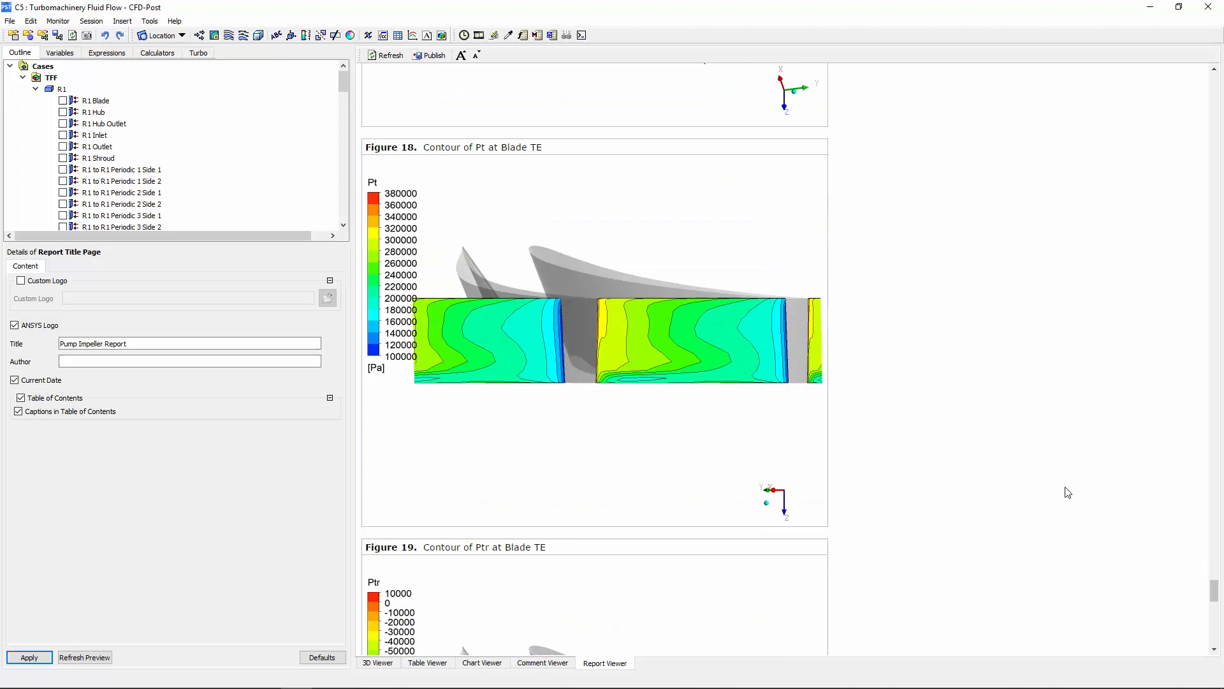
scroll(down, 3)
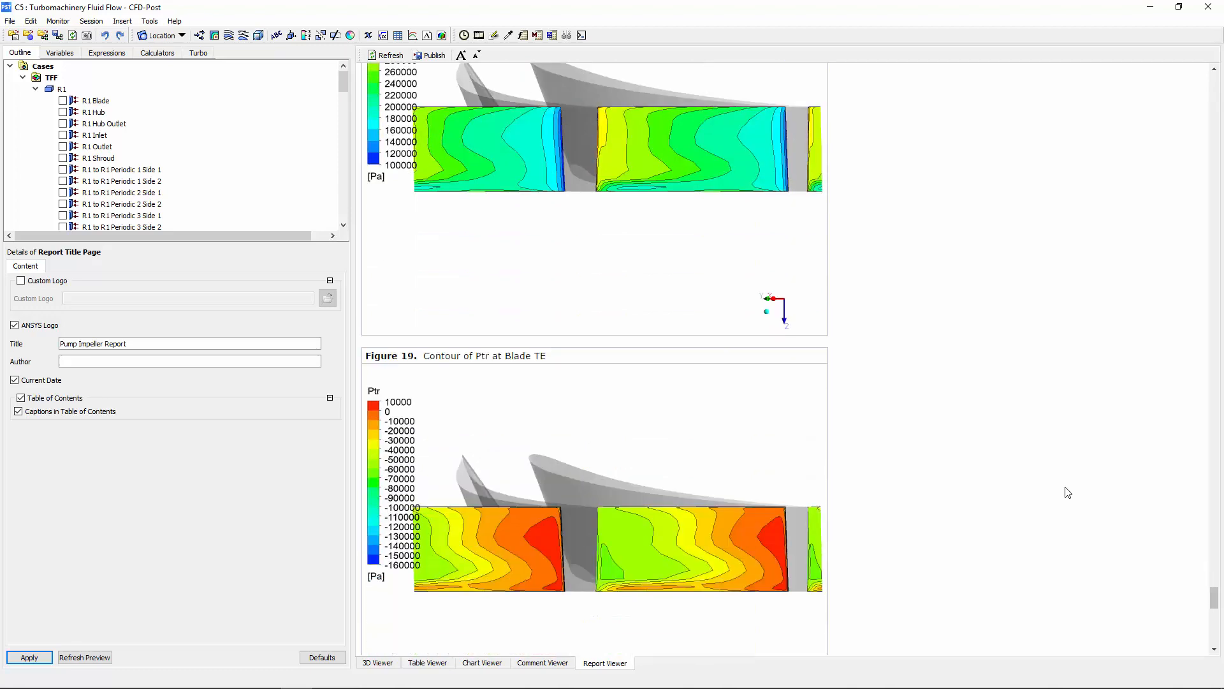
scroll(down, 3)
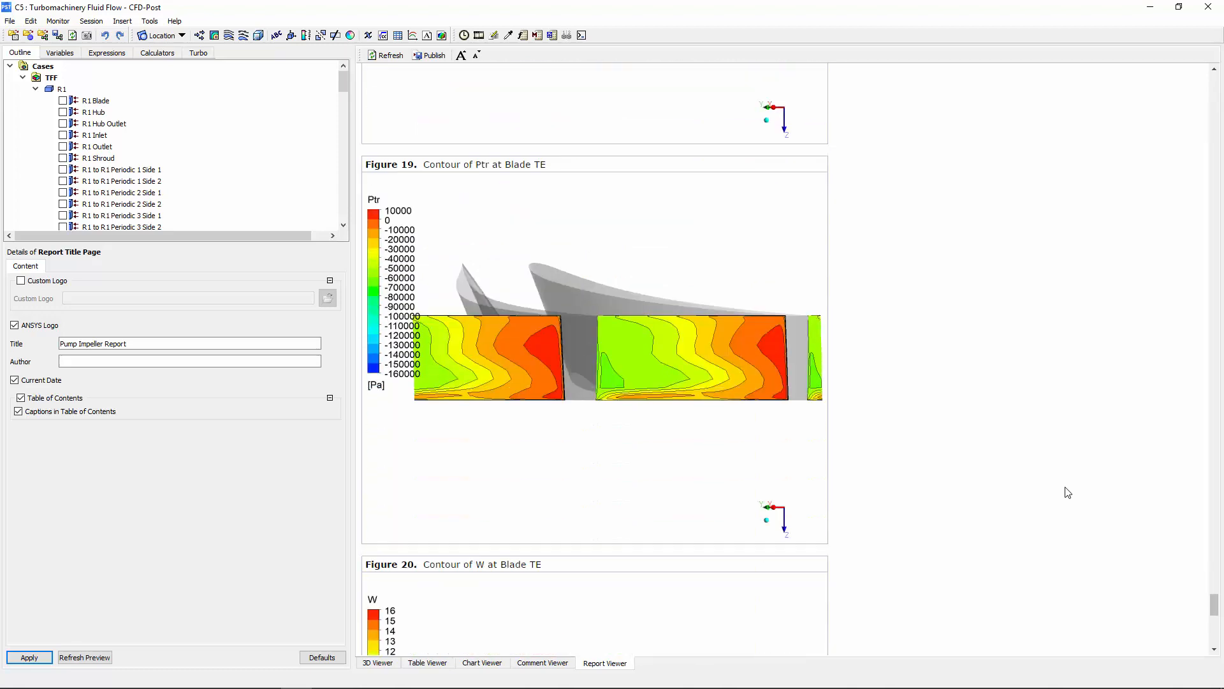
scroll(down, 3)
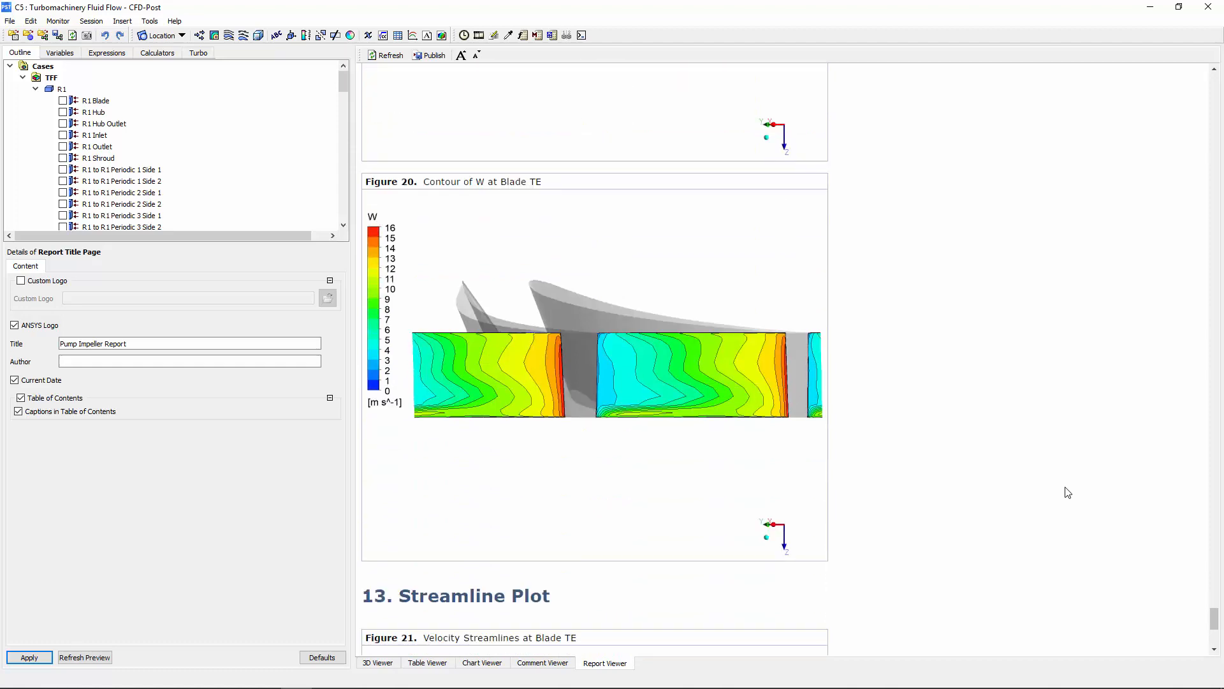
scroll(down, 3)
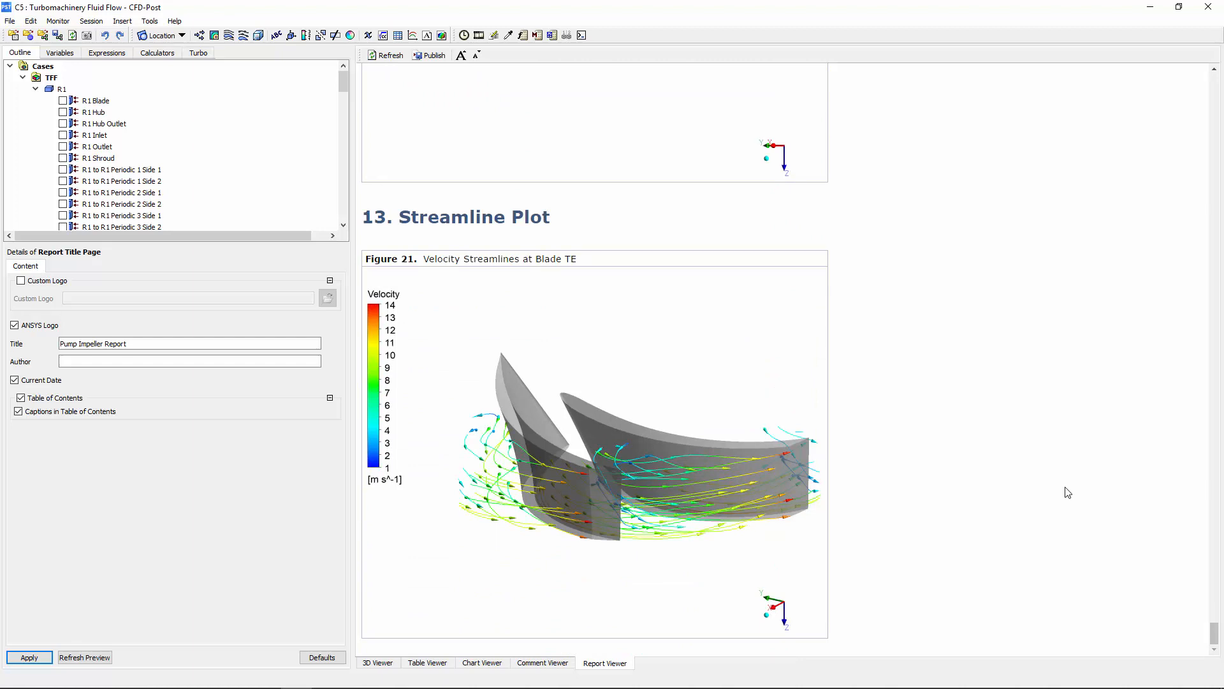
Return to the 3D Viewer showing the blade geometry isometric view of the impeller.
click(377, 662)
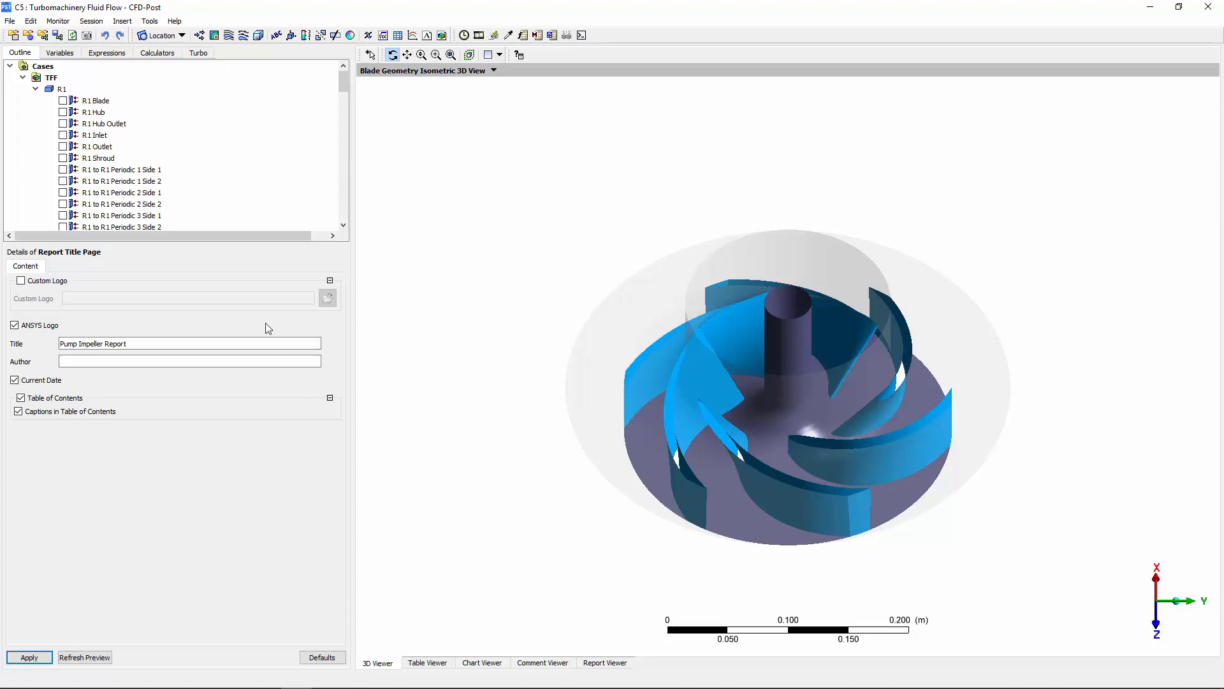
Flag the head expression as a Workbench output parameter from the Expressions list.
click(107, 52)
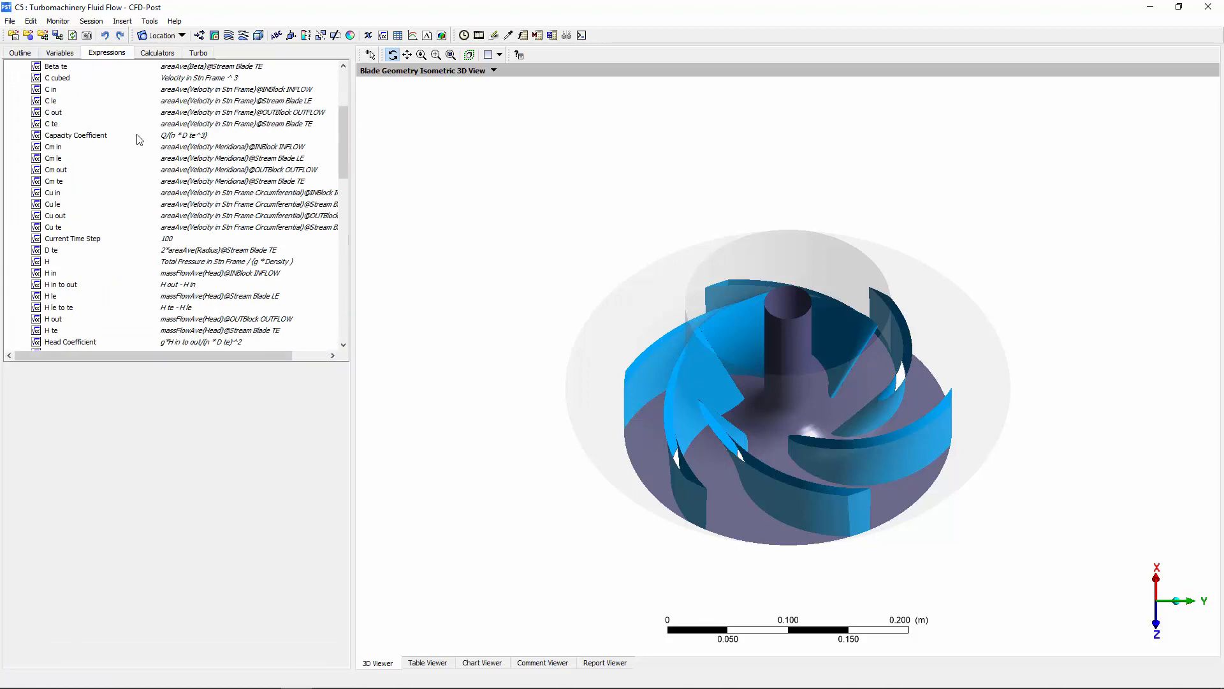
scroll(down, 3)
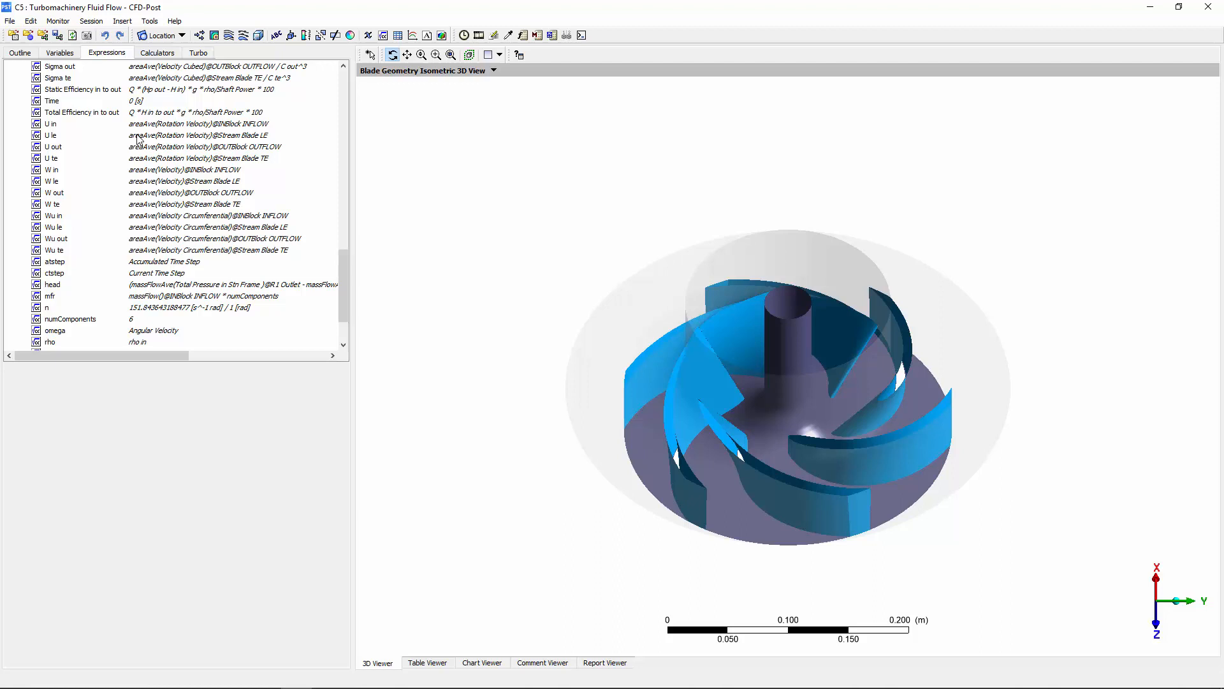
right_click(52, 283)
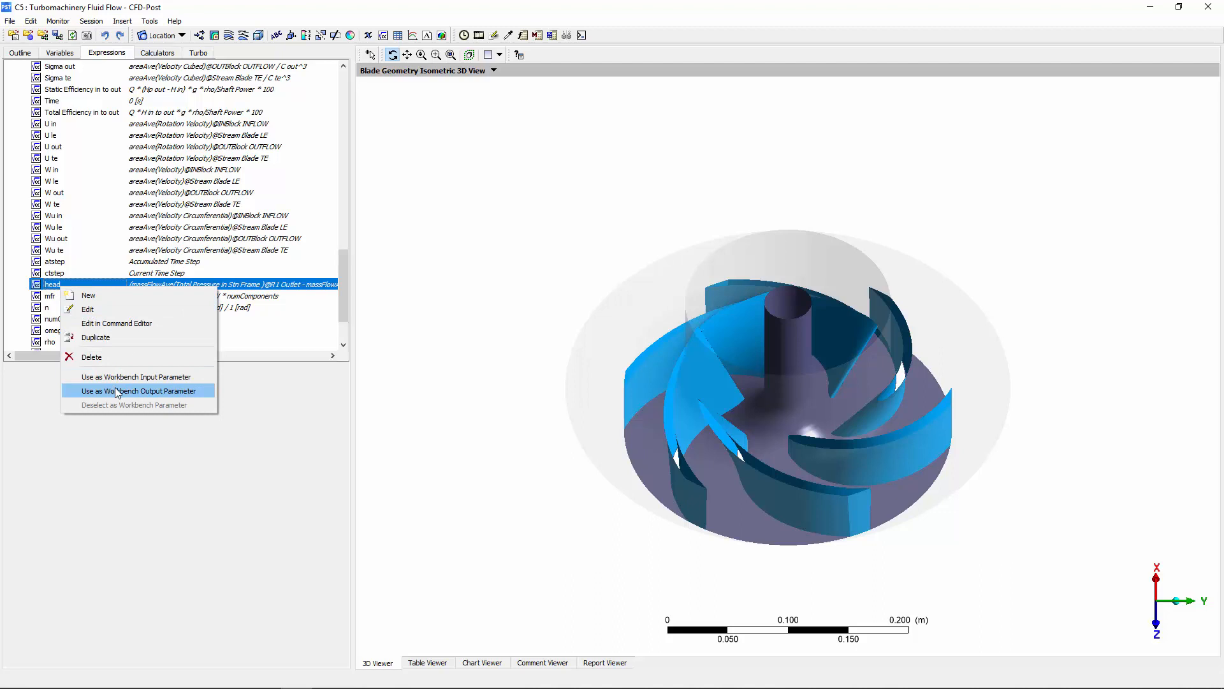
click(137, 391)
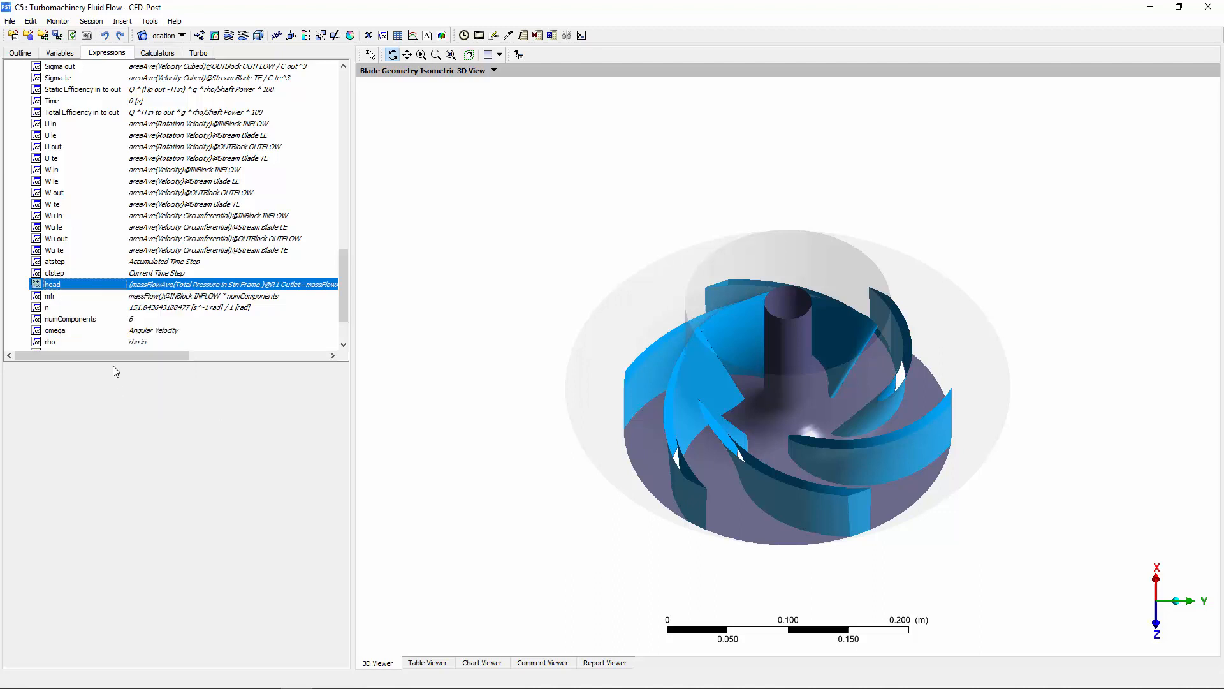
right_click(80, 112)
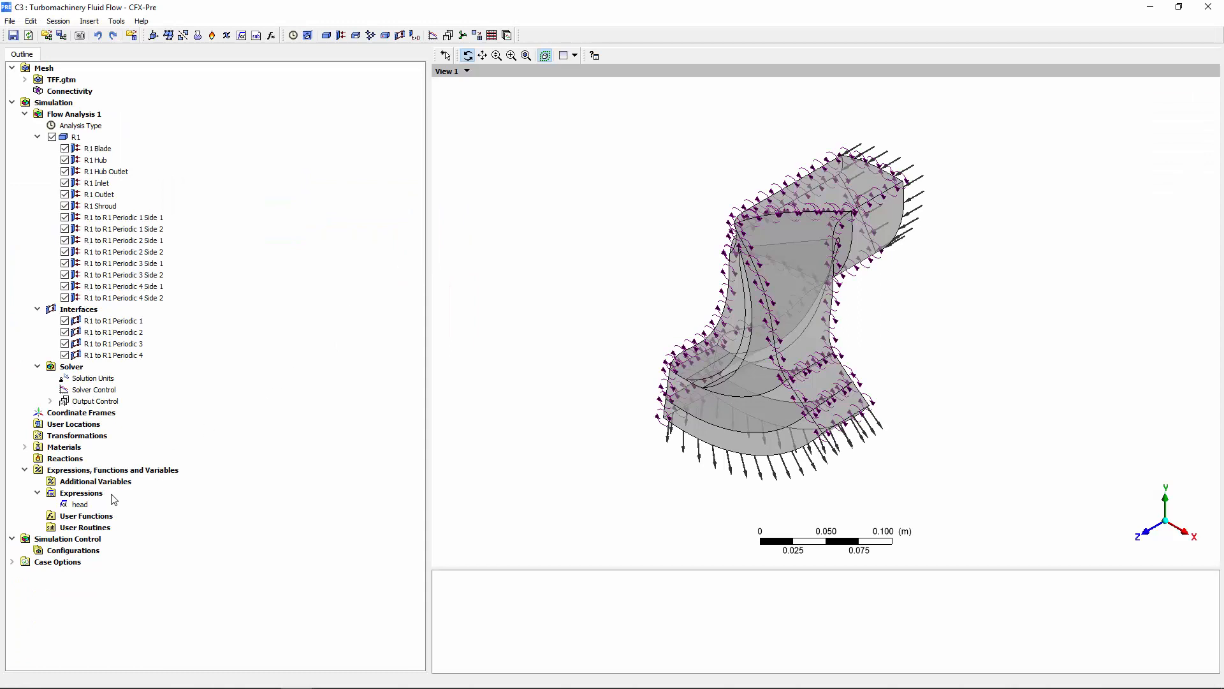
Insert a new expression 'mass flow rate' defined as 77.8 [kg/s] and apply it.
right_click(81, 492)
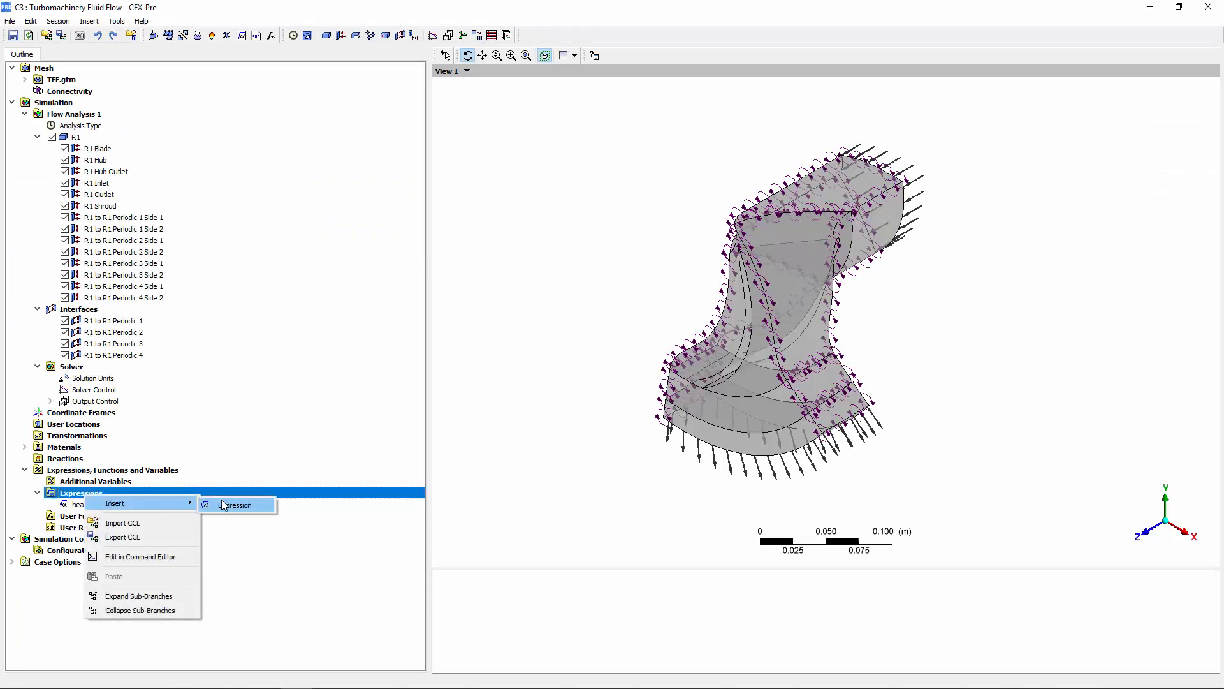
click(236, 505)
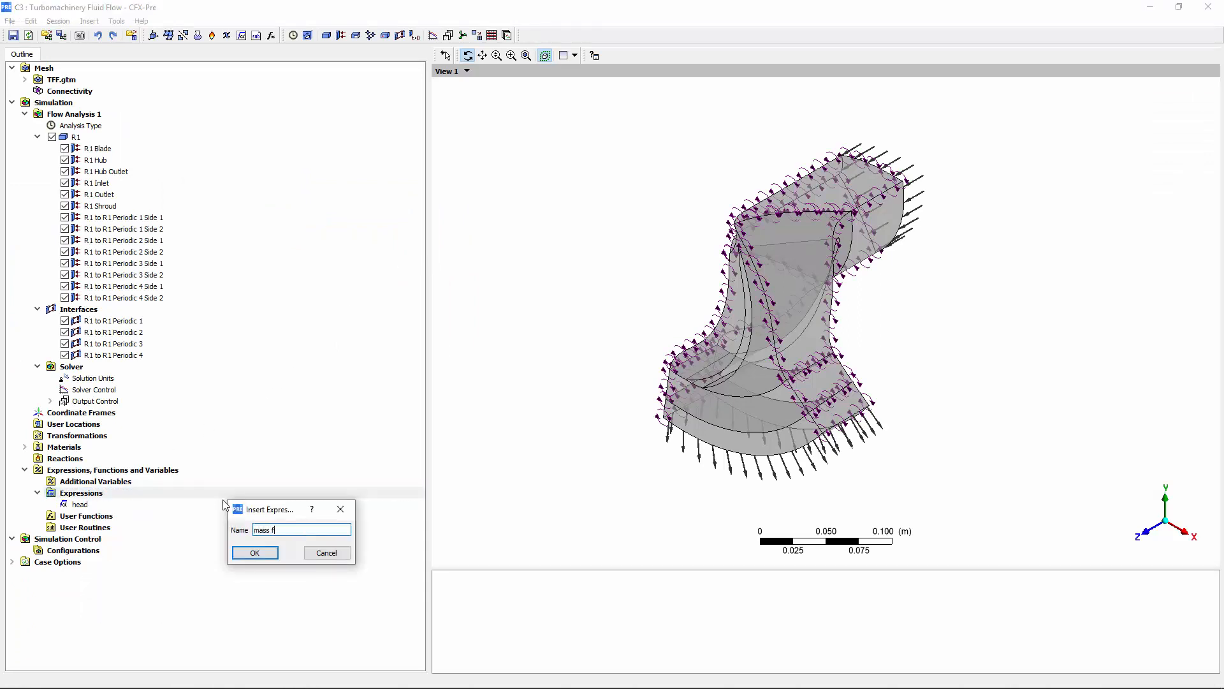
click(254, 552)
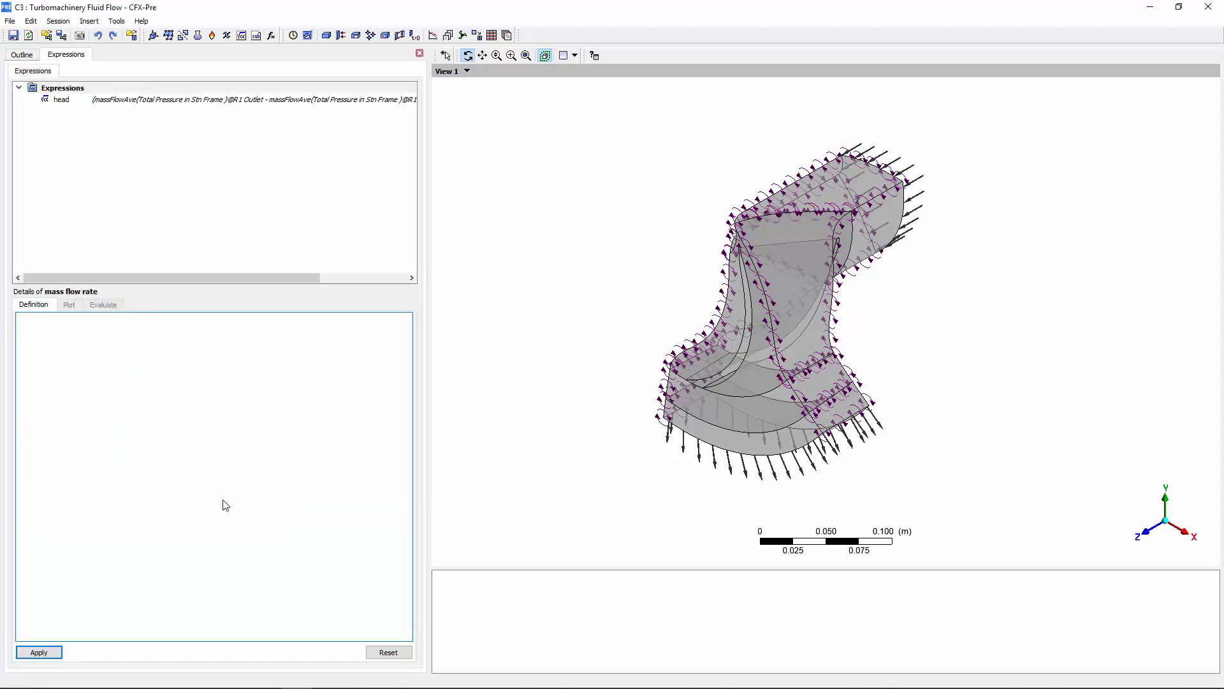
text(77.8 [kg)
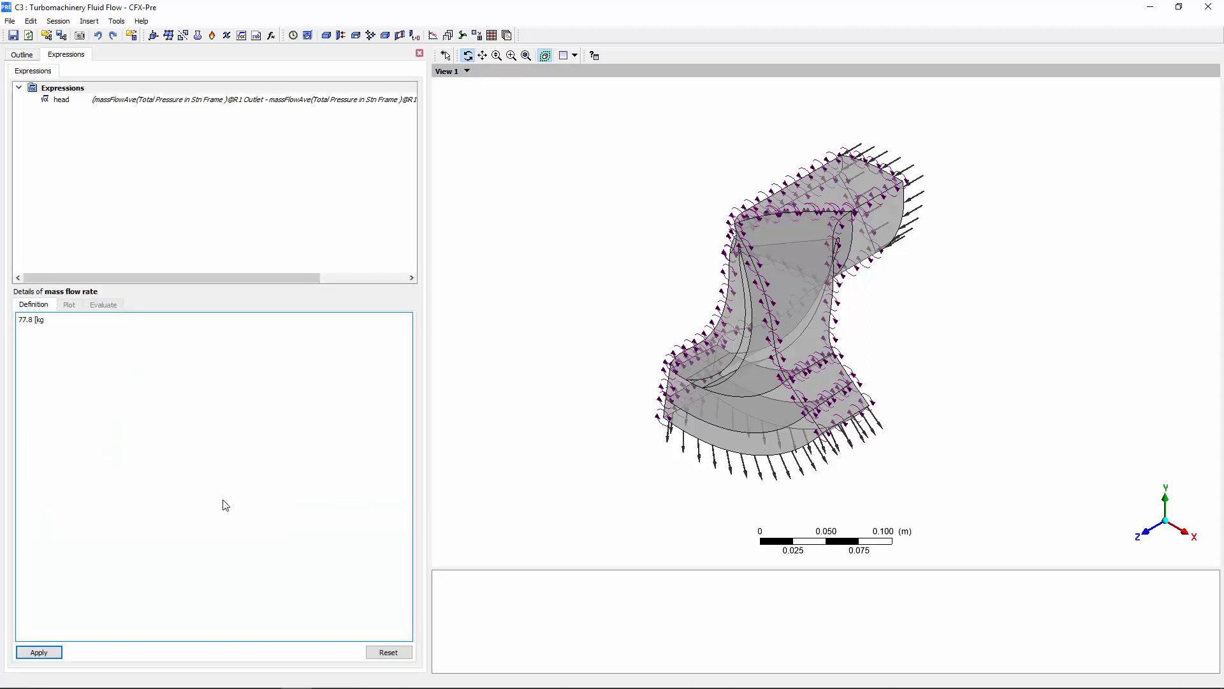
text(/s])
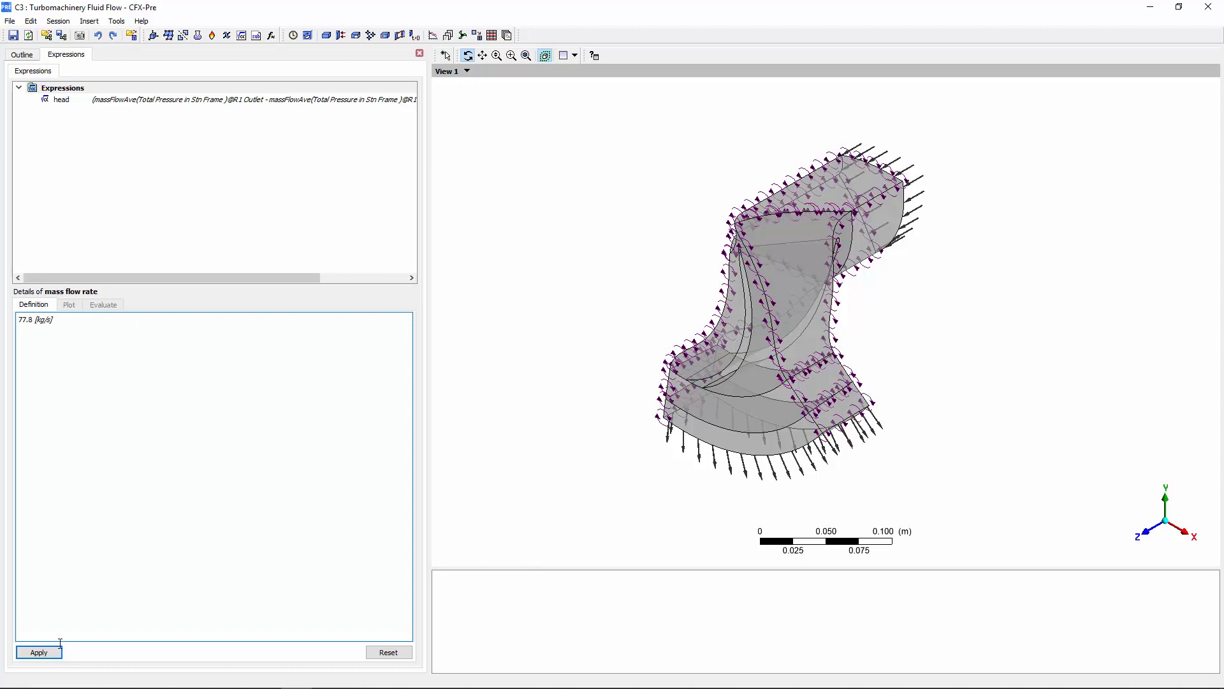
click(37, 651)
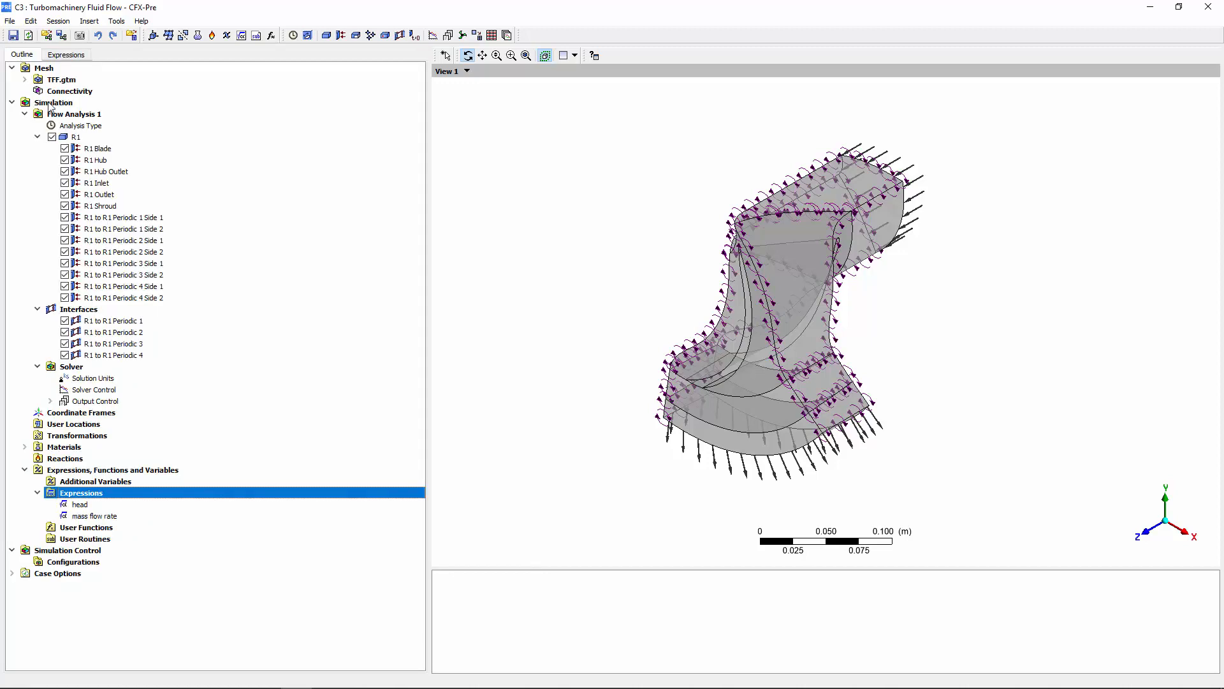
Set the R1 Outlet Mass Flow Rate to the 'mass flow rate' expression and close CFX-Pre.
double_click(99, 194)
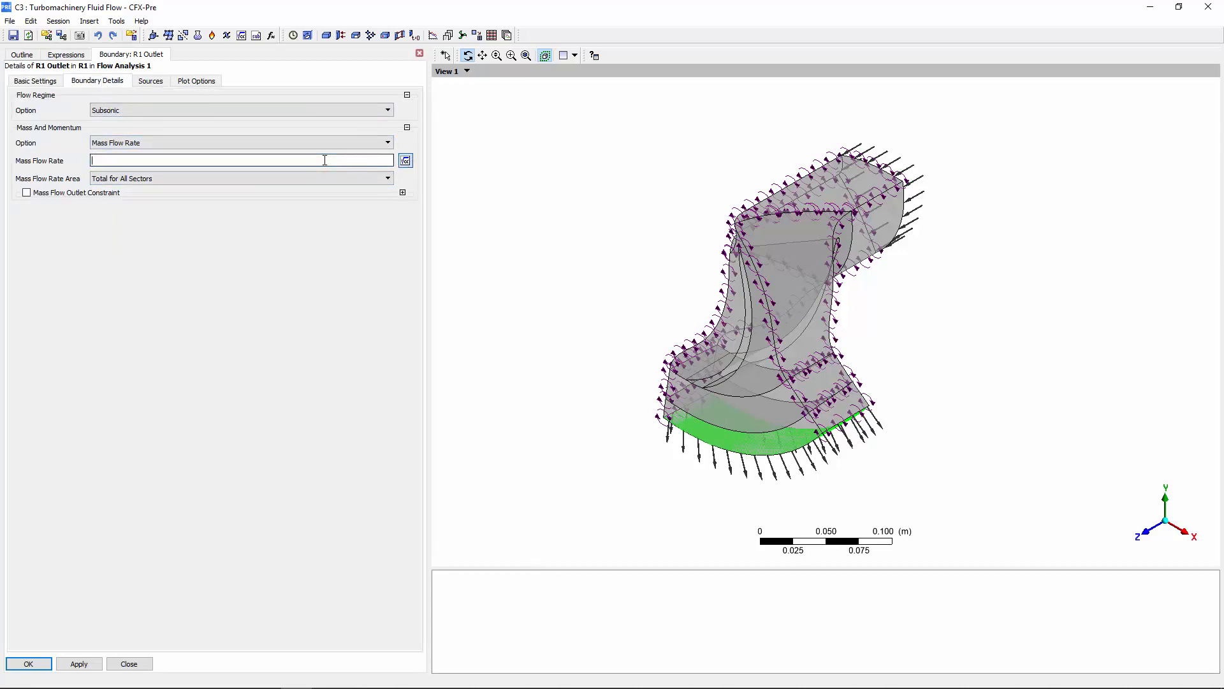
text(mass flow rate)
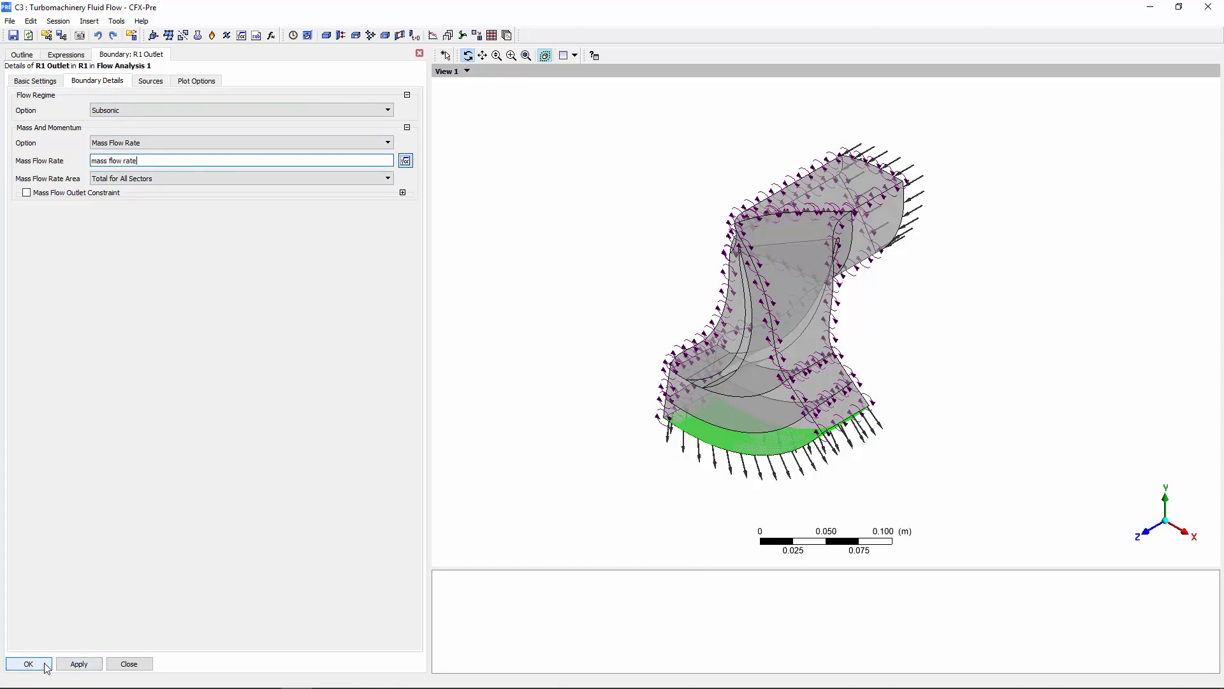
click(28, 663)
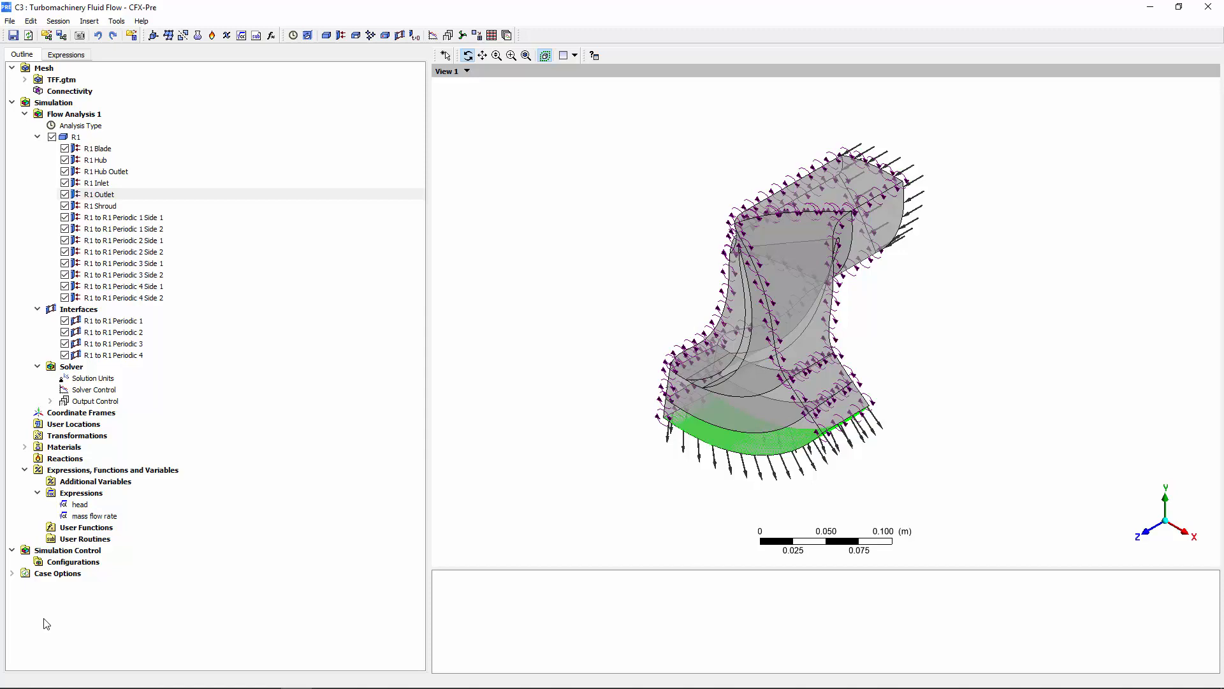
right_click(96, 515)
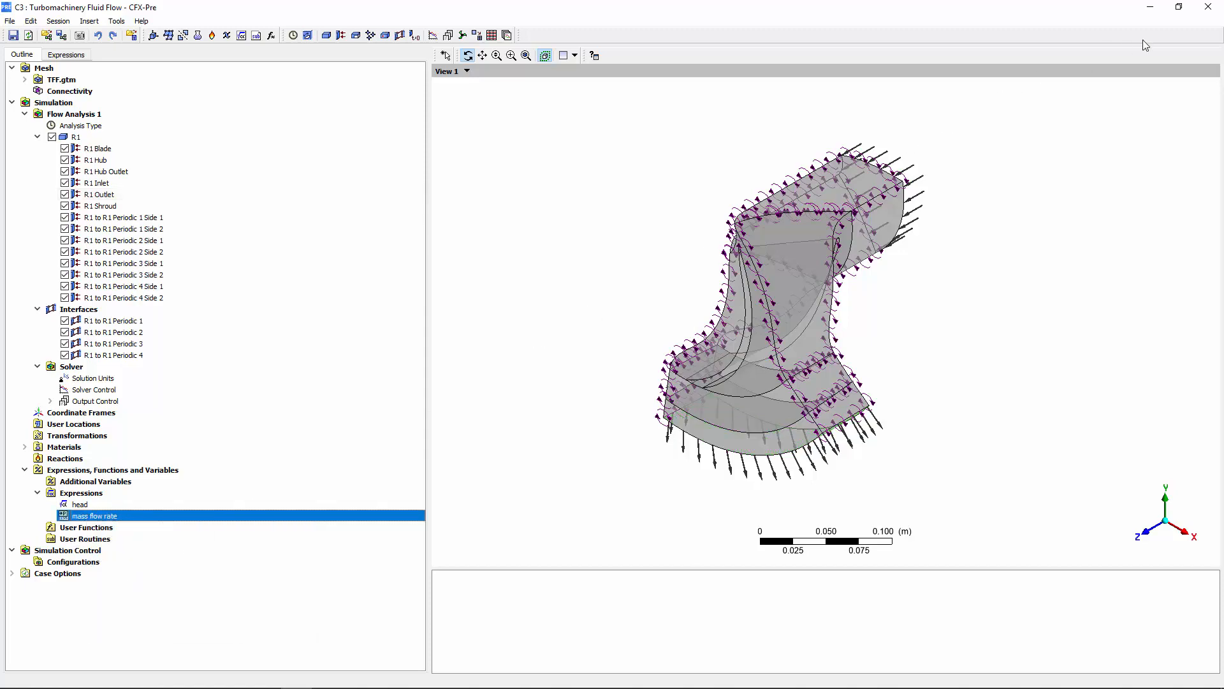
click(1209, 7)
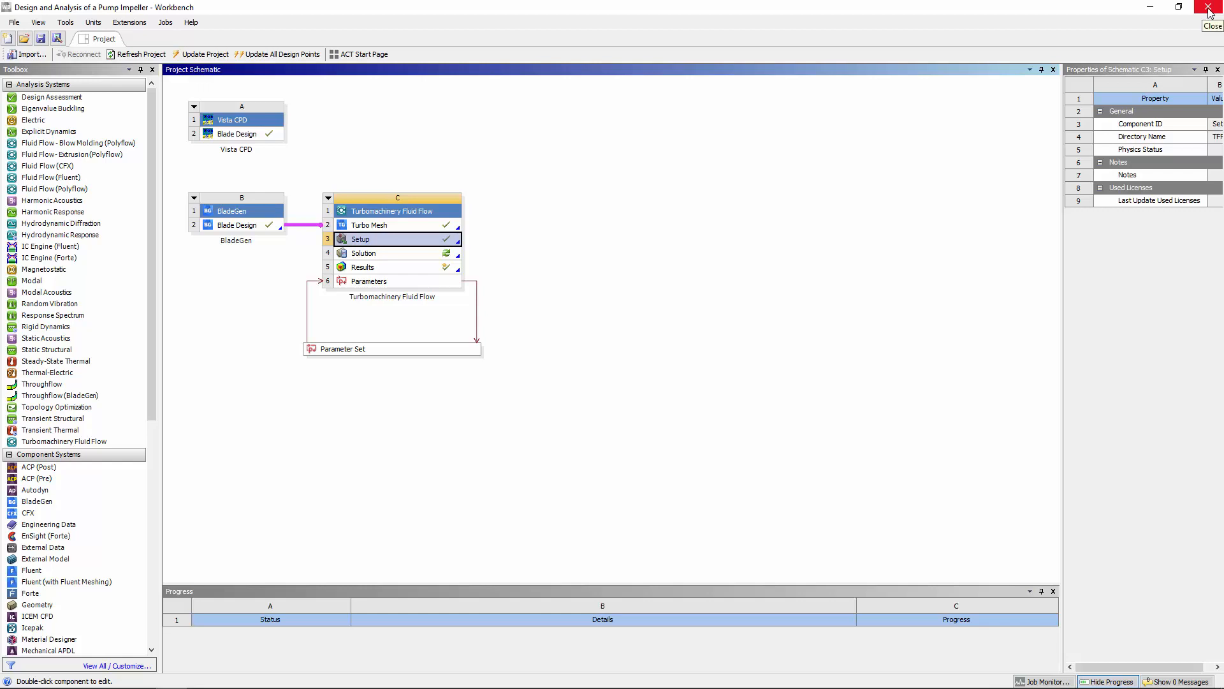
In the Parameter Set, enter design points with mass flow rates 50, 100, 130, 150, 175, 200.
double_click(343, 348)
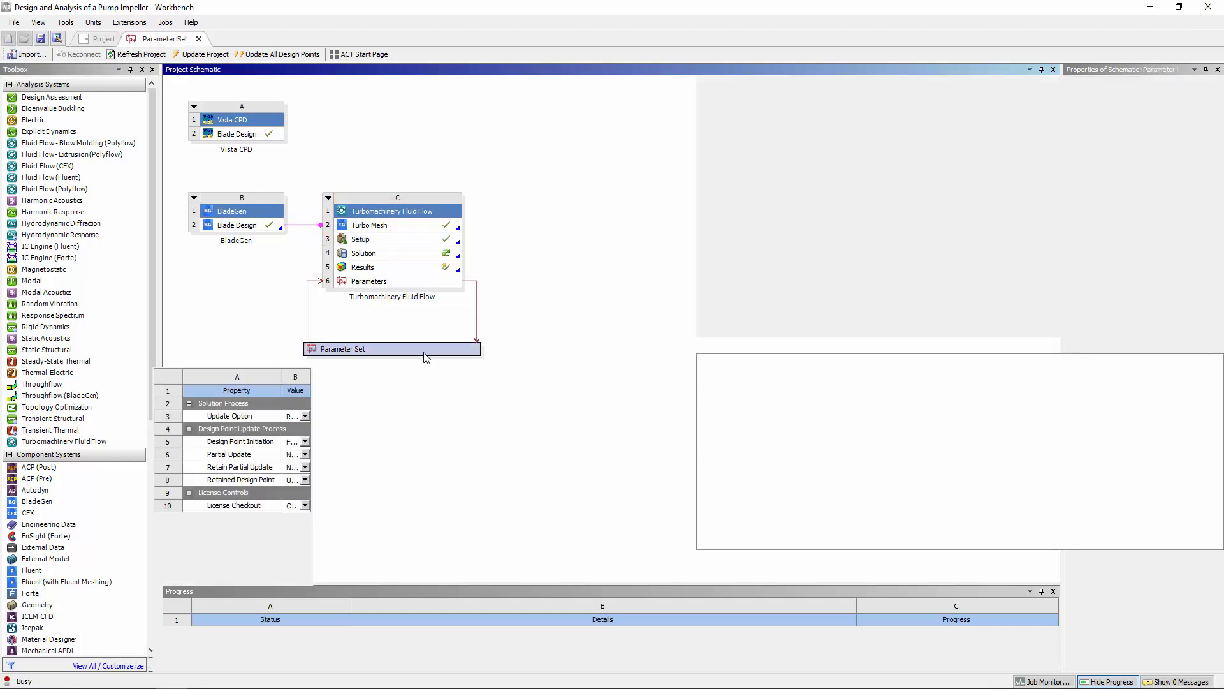
double_click(342, 348)
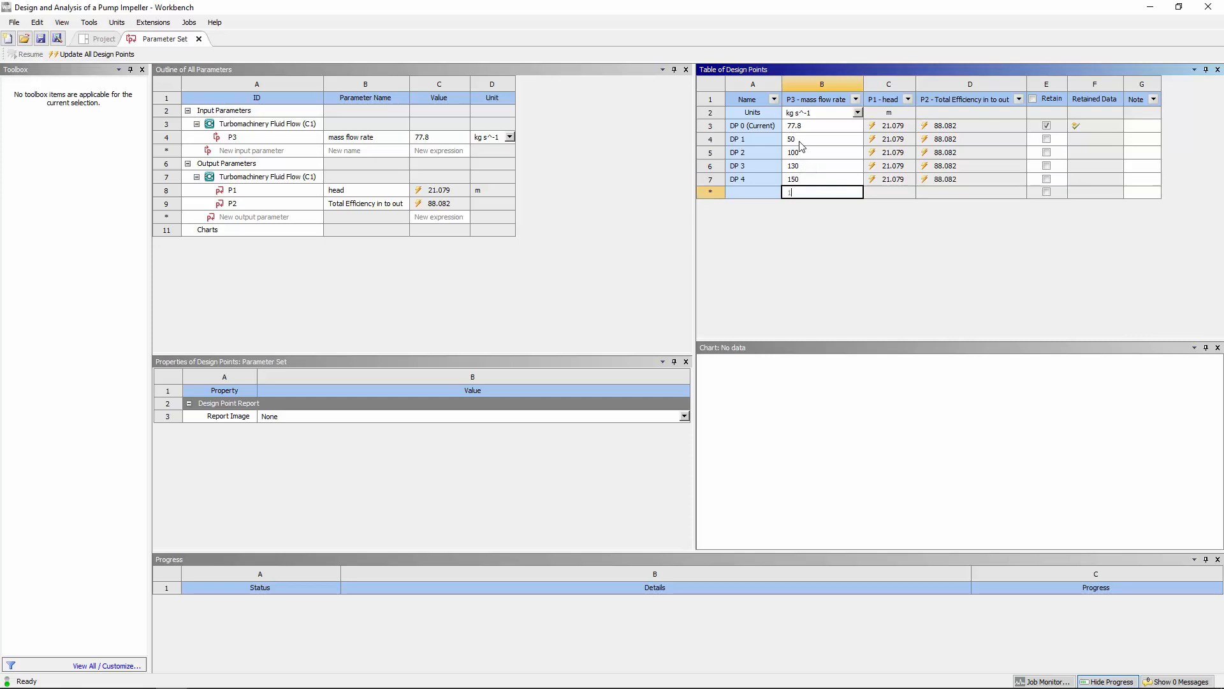
text(200)
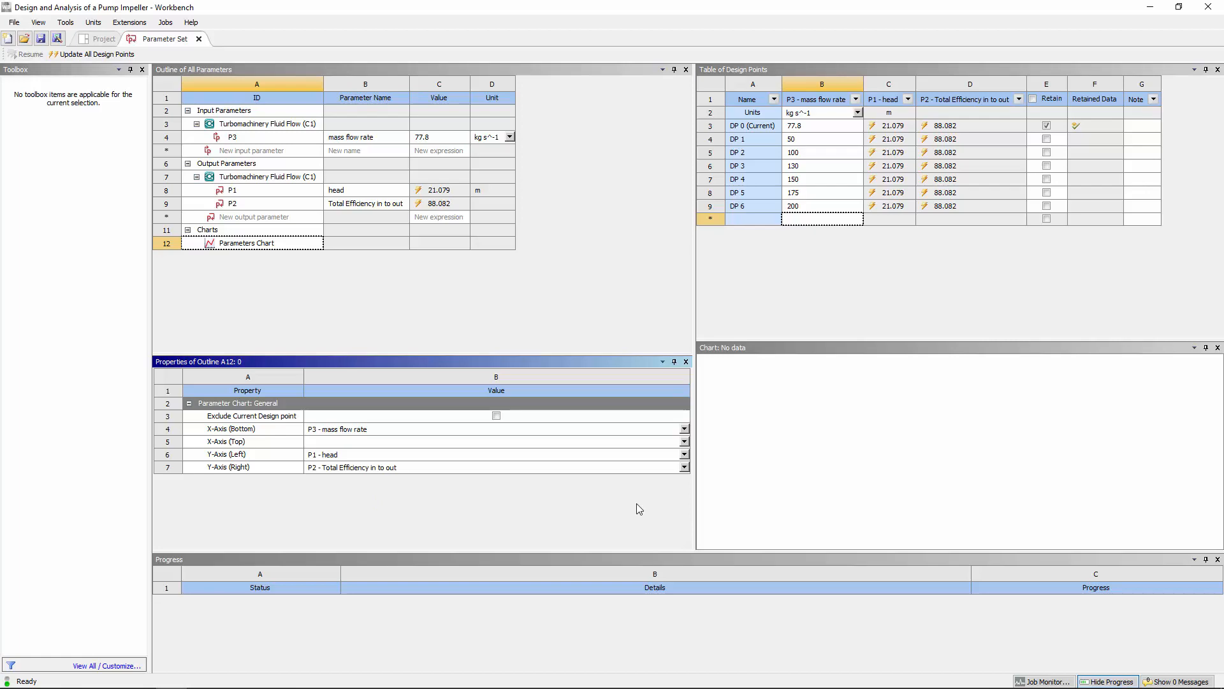
mouse_move(93, 54)
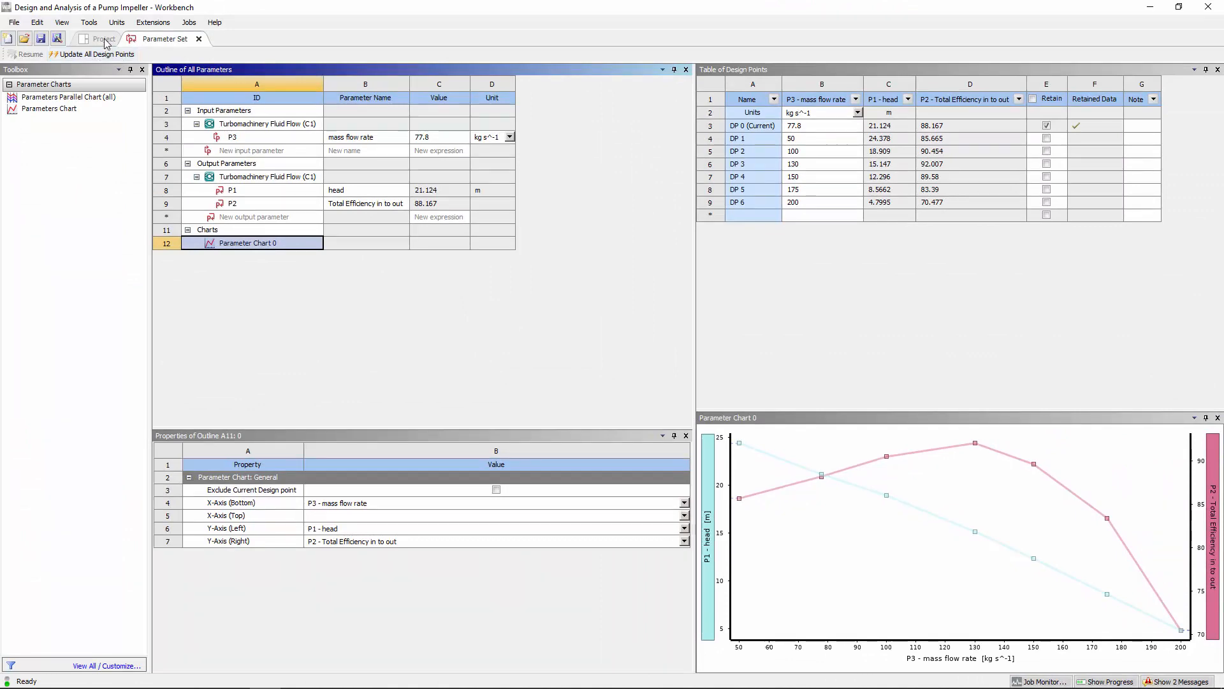
Update all six design points and return to the project schematic.
click(103, 39)
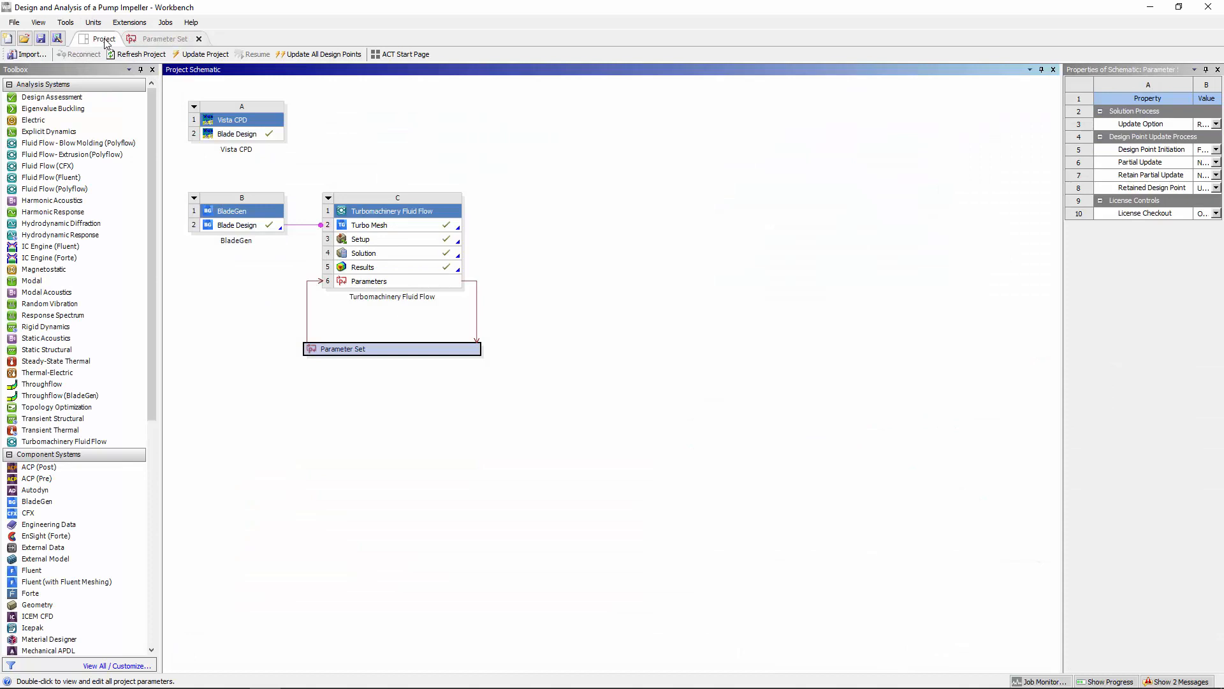